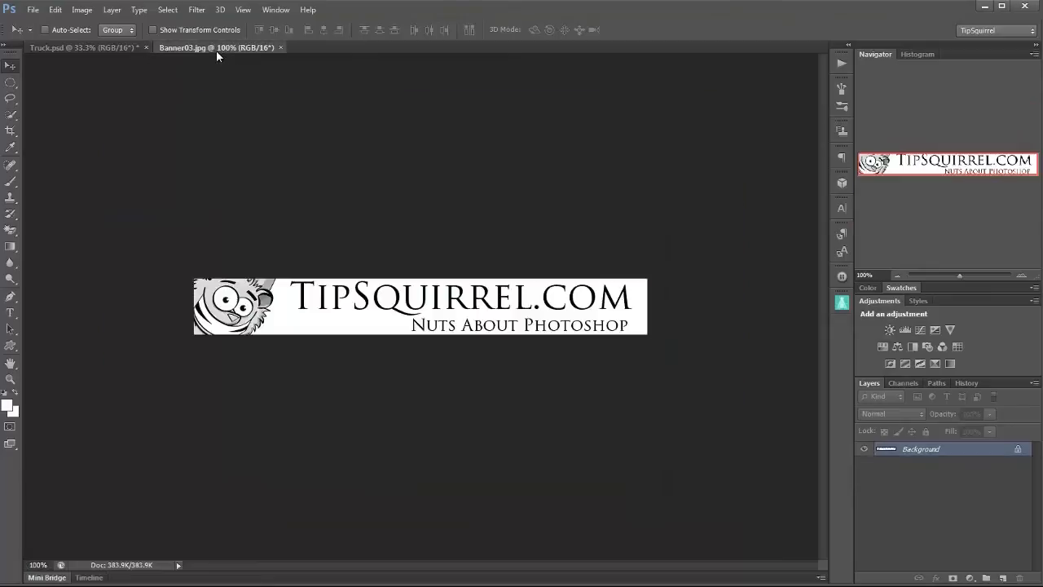
{"action": "mouse_move", "coordinate": [769, 320]}
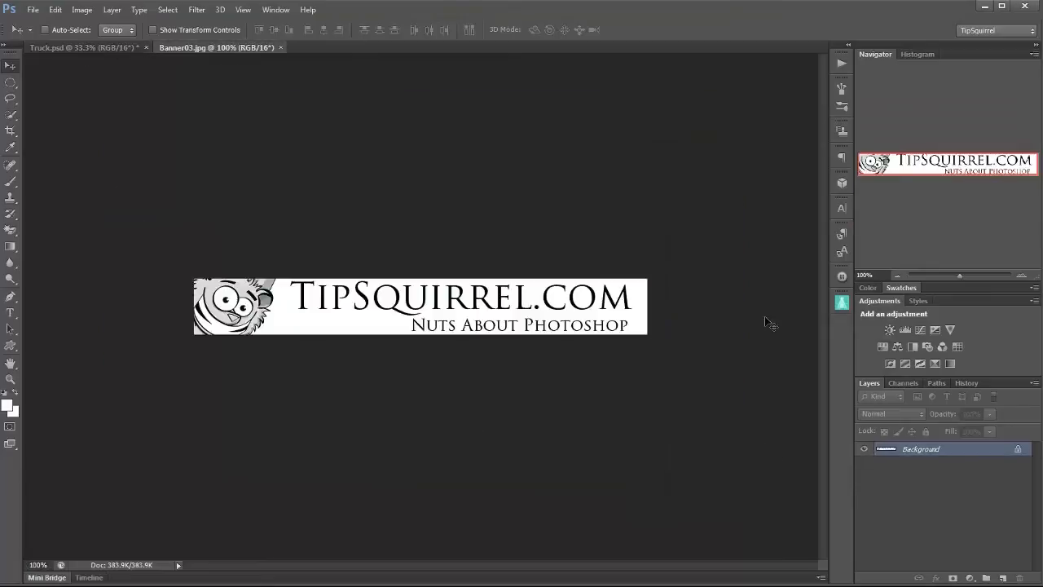
{"action": "mouse_move", "coordinate": [520, 505]}
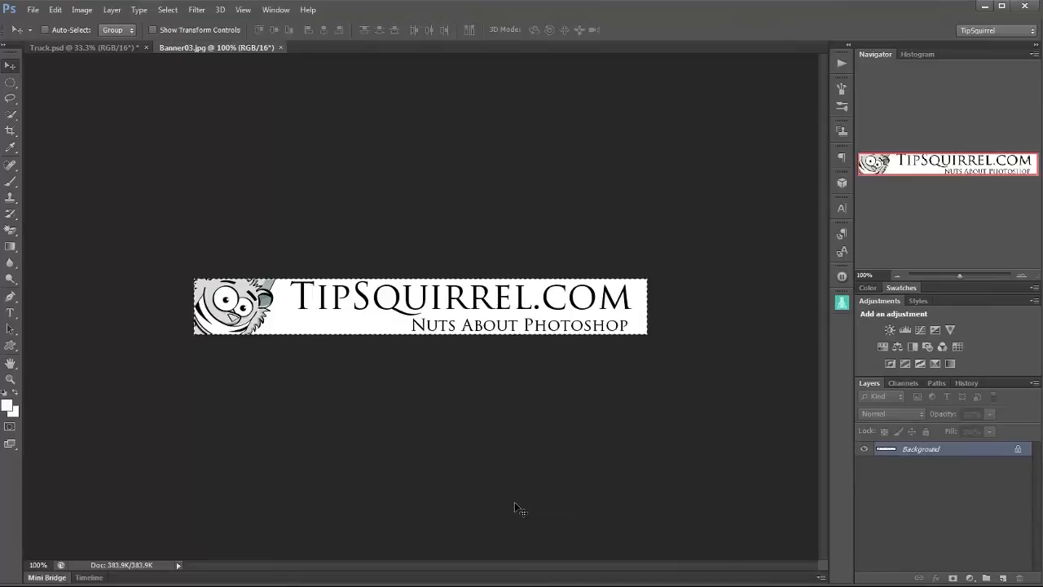
Step: Select all of Banner03.jpg, copy it to the clipboard, then deselect
{"action": "key", "text": "ctrl+a"}
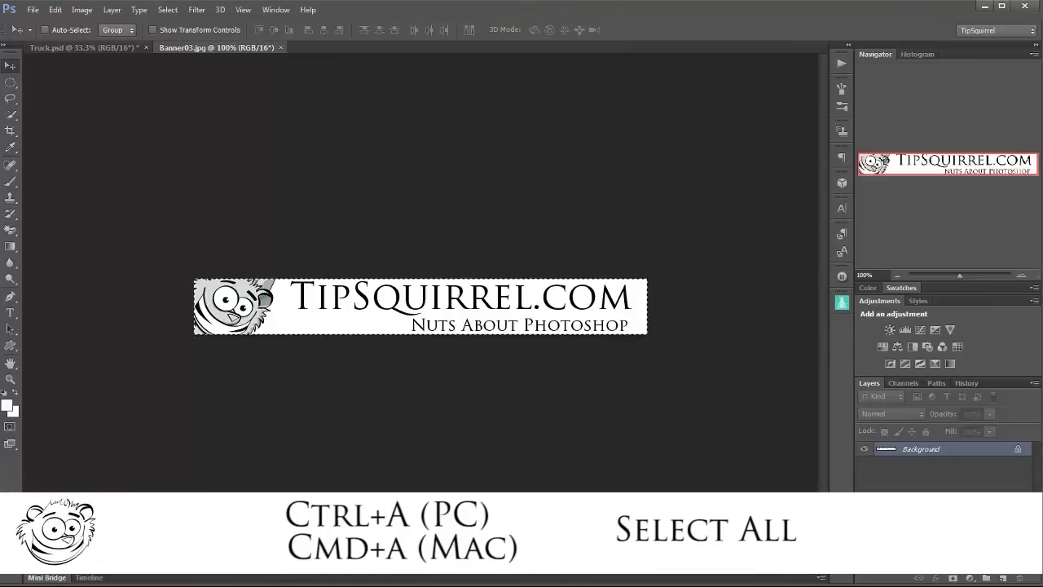
{"action": "key", "text": "ctrl+c"}
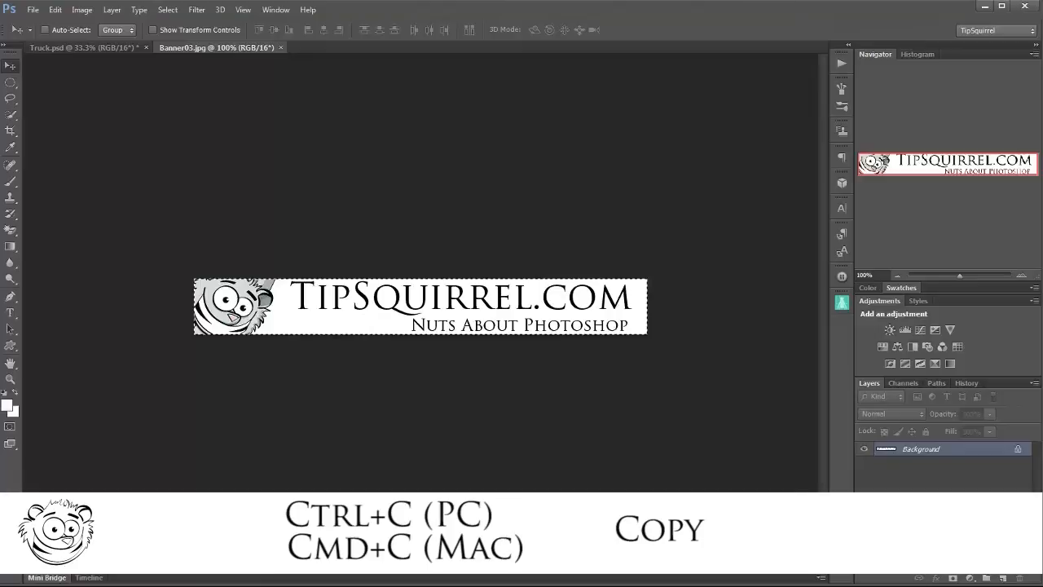
{"action": "key", "text": "ctrl+d"}
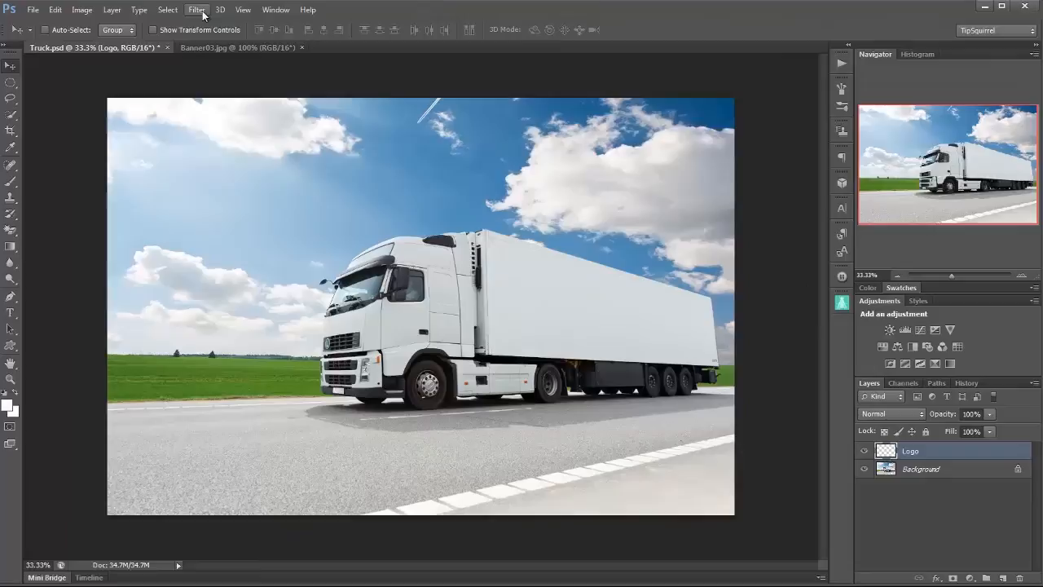
Step: Launch Filter > Vanishing Point and zoom in on the trailer
{"action": "left_click", "coordinate": [196, 9]}
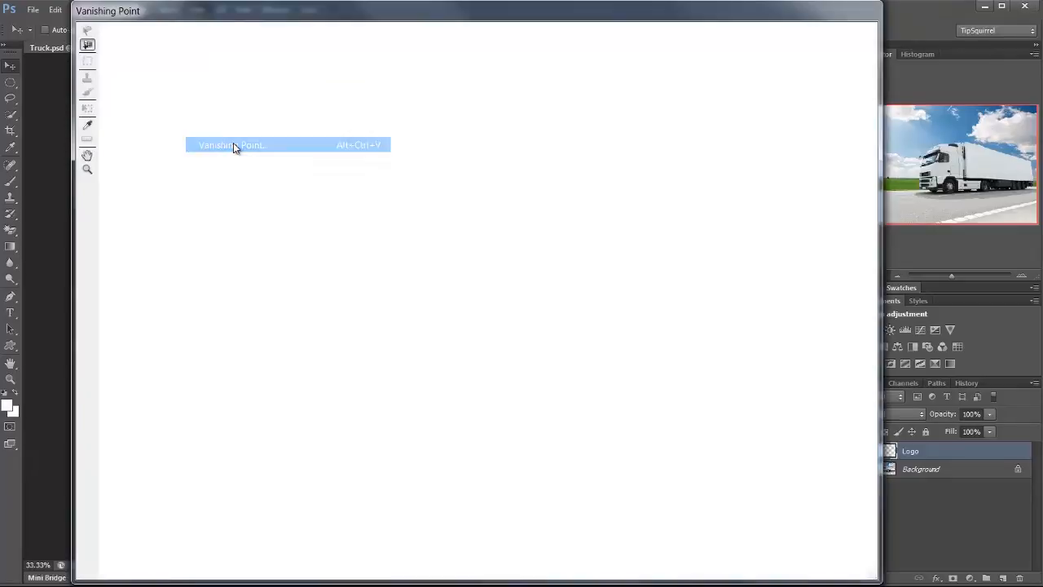
{"action": "left_click", "coordinate": [232, 144]}
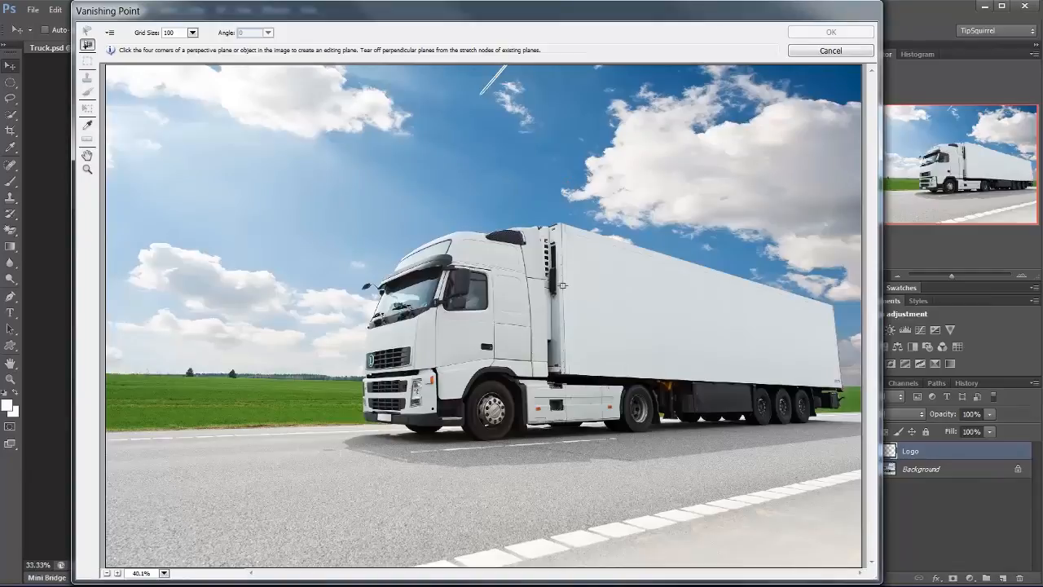
{"action": "mouse_move", "coordinate": [579, 291]}
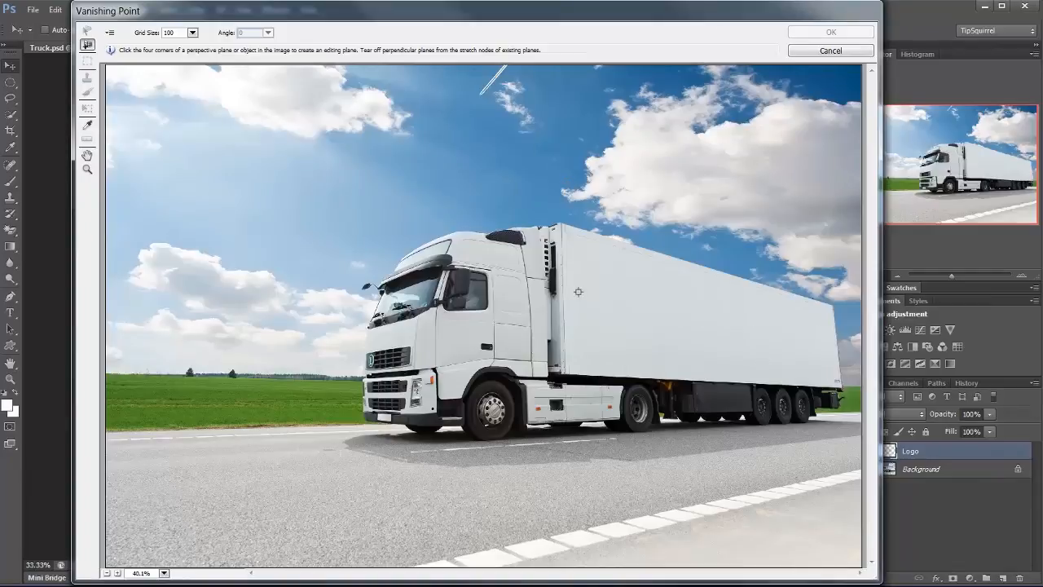
{"action": "mouse_move", "coordinate": [429, 239]}
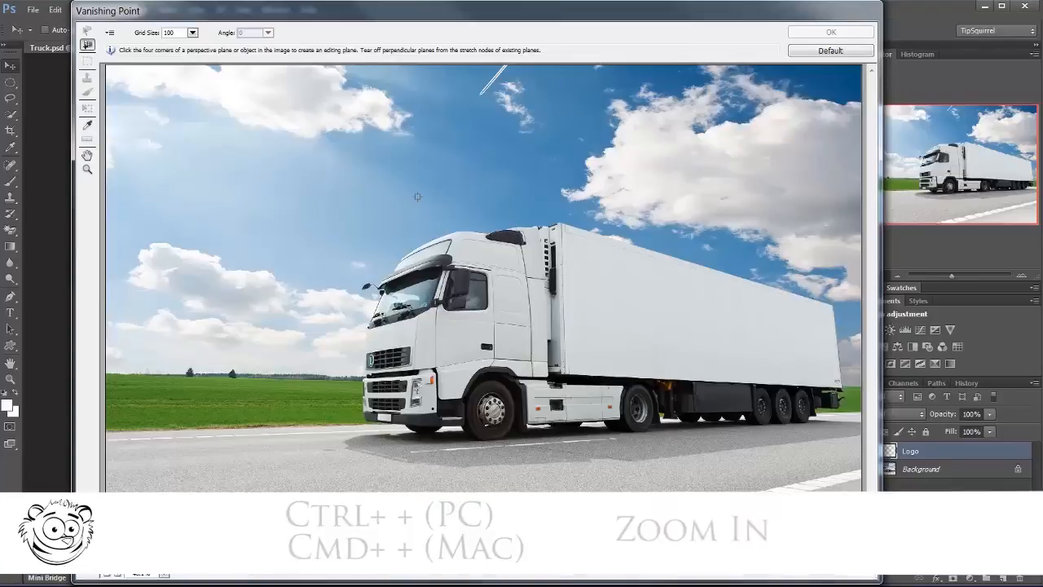
{"action": "key", "text": "ctrl+plus"}
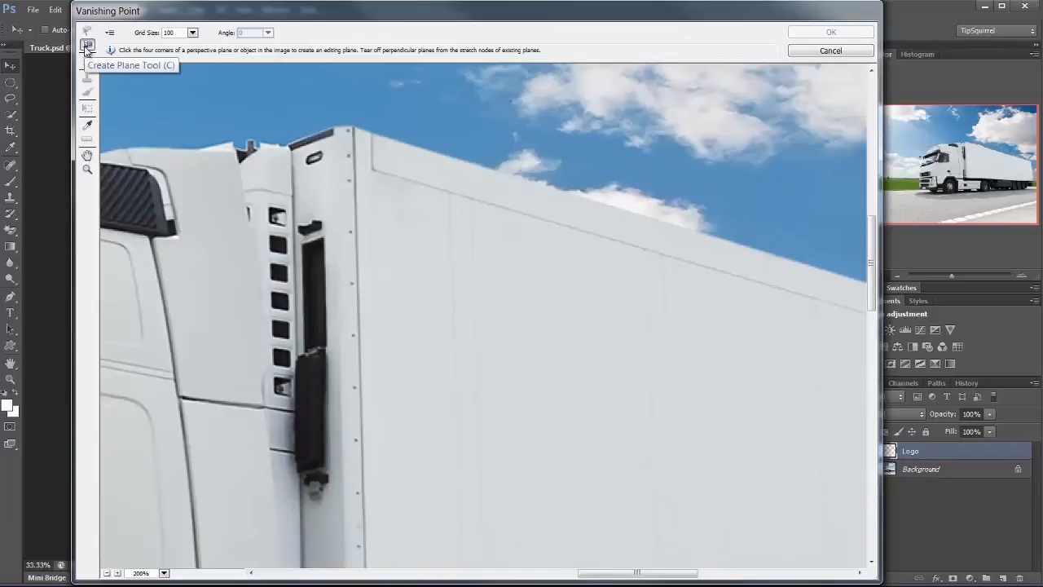
{"action": "mouse_move", "coordinate": [351, 130]}
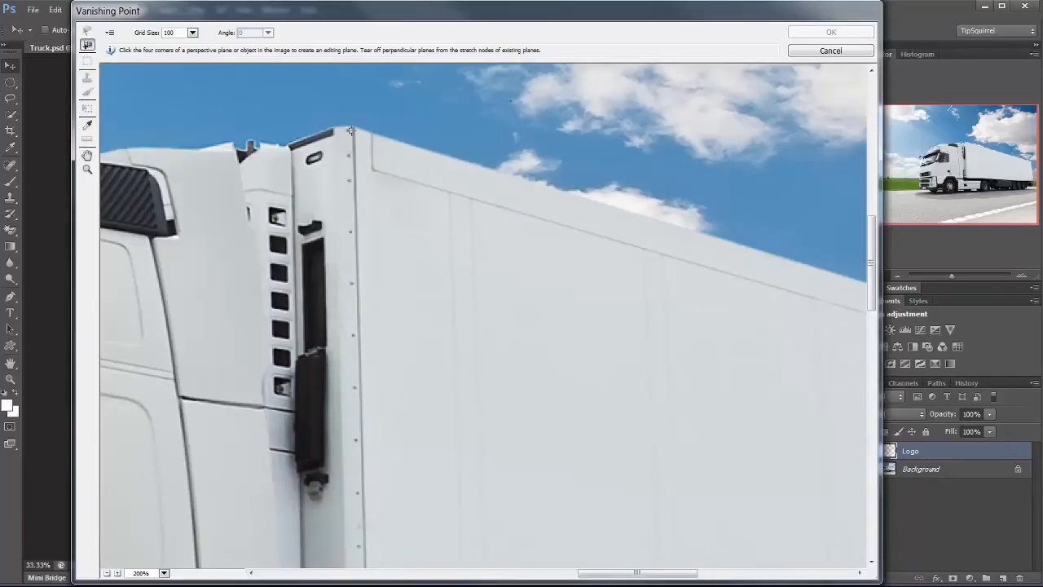
{"action": "mouse_move", "coordinate": [355, 131]}
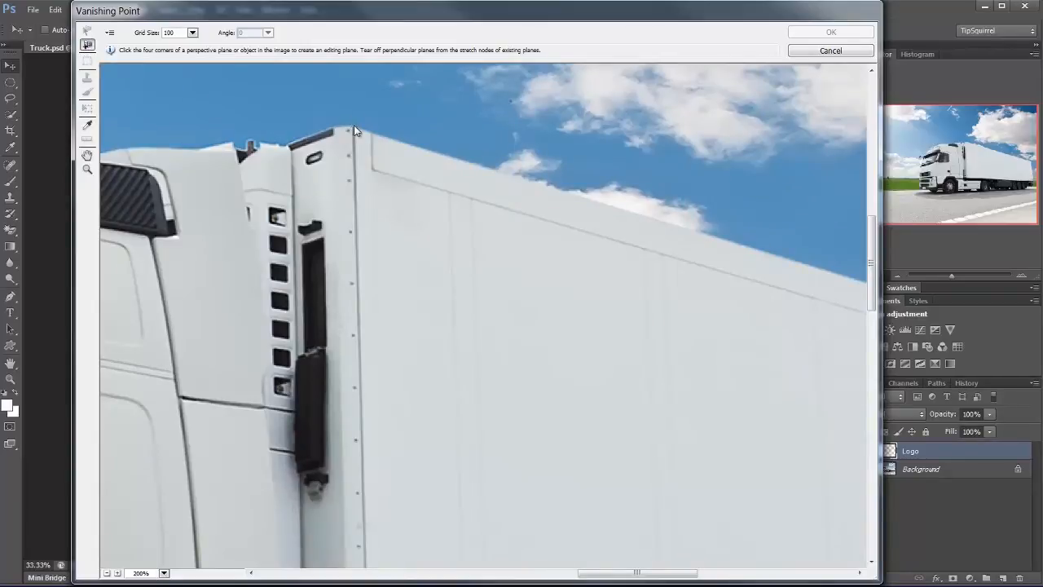
Step: Draw a perspective plane over the trailer's side panel from front top to rear bottom
{"action": "left_click", "coordinate": [353, 130]}
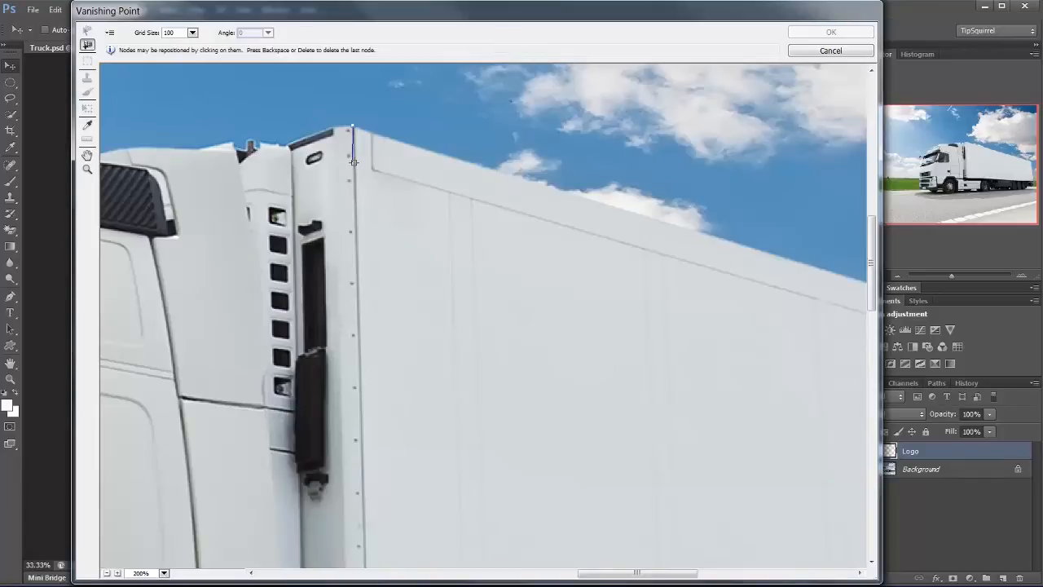
{"action": "left_click_drag", "start_coordinate": [353, 161], "coordinate": [363, 384]}
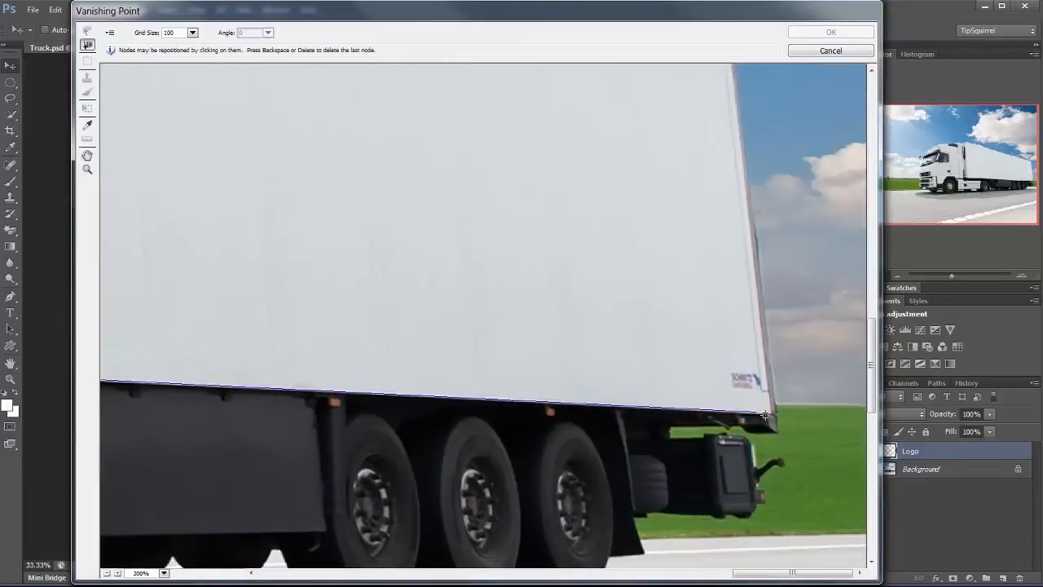
{"action": "left_click_drag", "start_coordinate": [767, 417], "coordinate": [766, 416]}
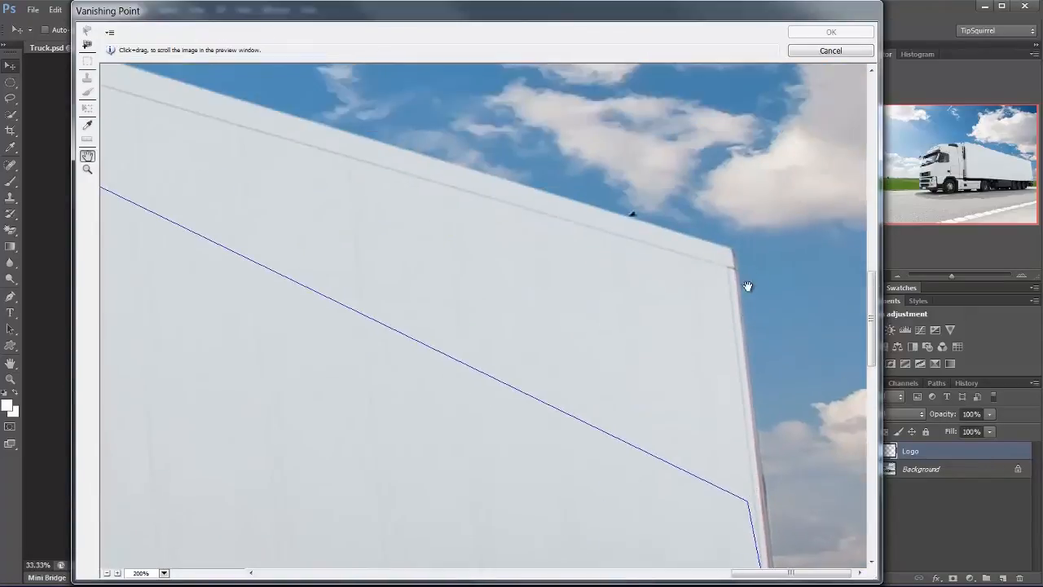
{"action": "left_click", "coordinate": [88, 44]}
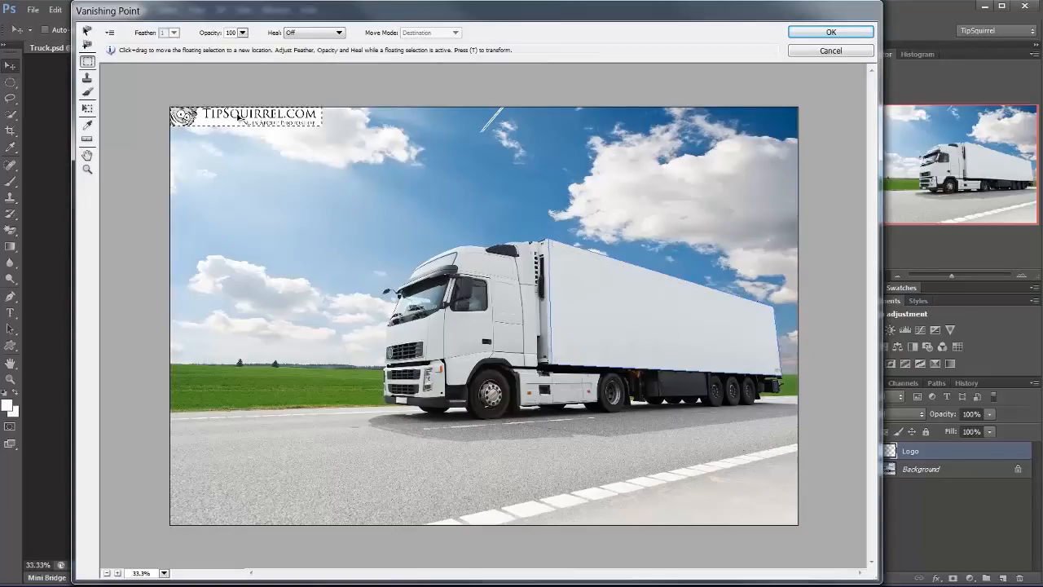
Step: Drag the pasted TipSquirrel logo across the scene and onto the trailer-side plane
{"action": "left_click_drag", "start_coordinate": [244, 114], "coordinate": [305, 302]}
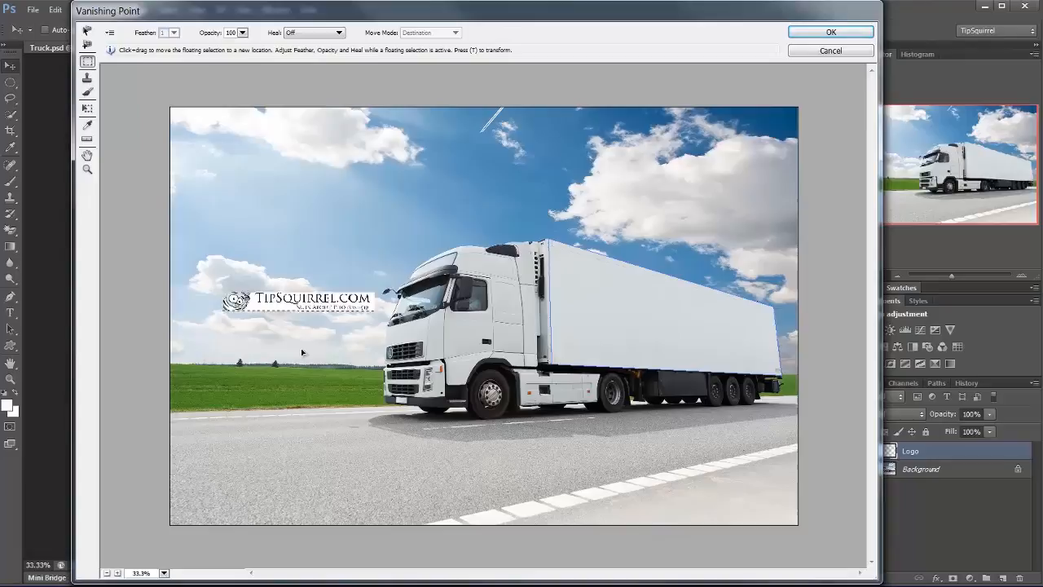
{"action": "left_click_drag", "start_coordinate": [305, 302], "coordinate": [489, 424]}
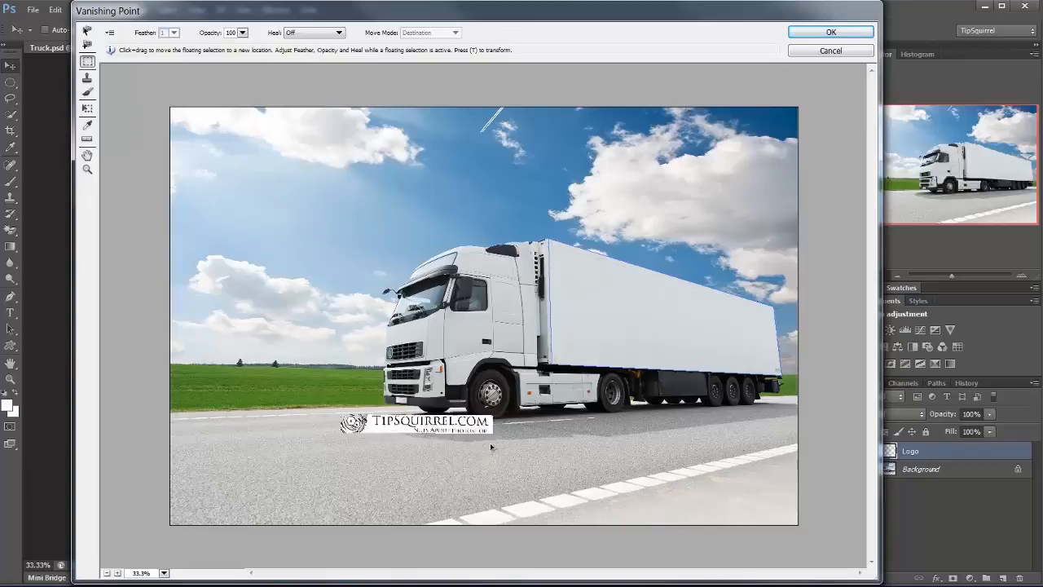
{"action": "left_click_drag", "start_coordinate": [408, 424], "coordinate": [648, 171]}
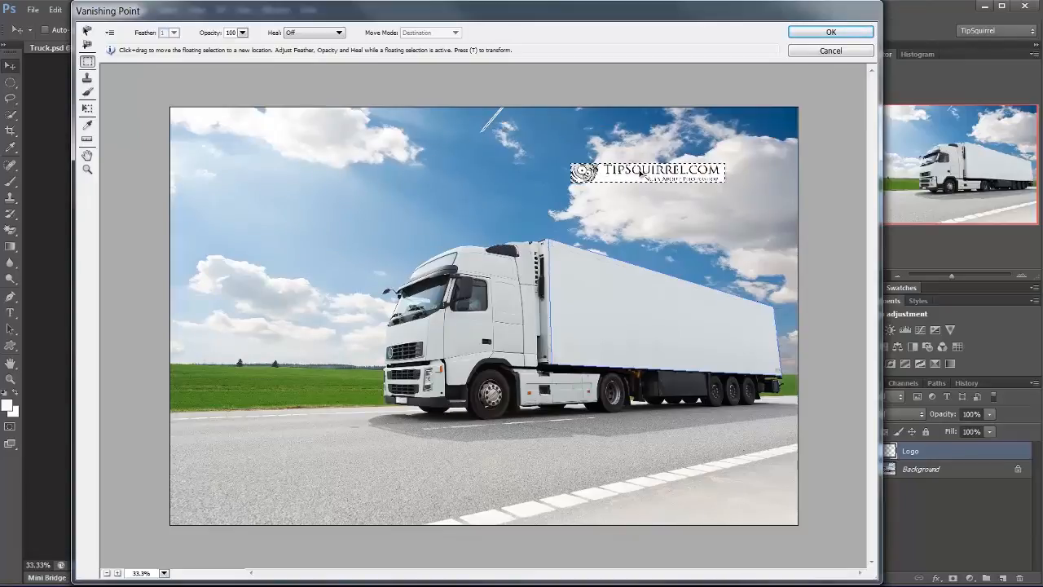
{"action": "left_click_drag", "start_coordinate": [644, 172], "coordinate": [660, 277]}
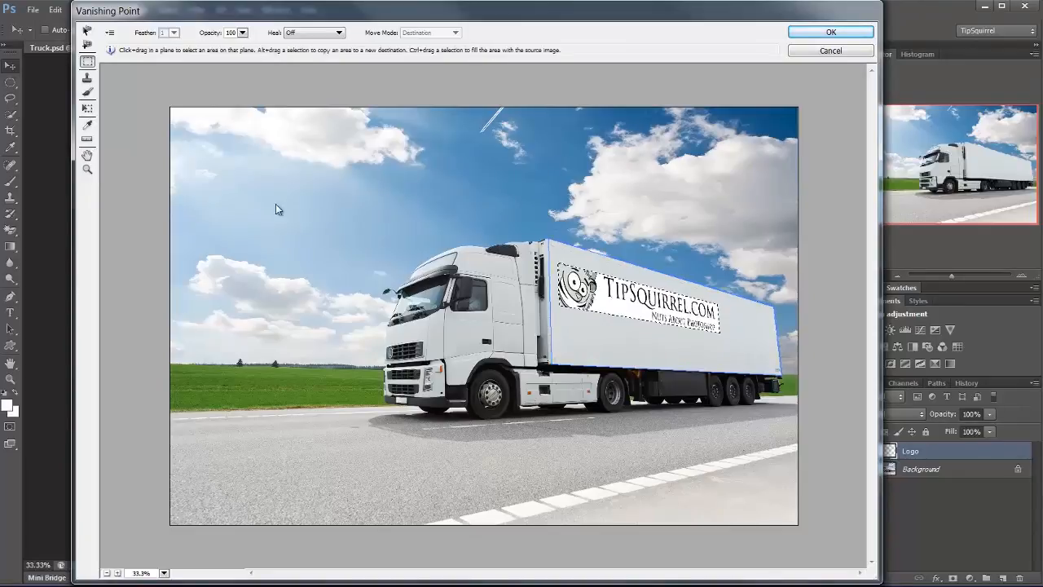
{"action": "mouse_move", "coordinate": [87, 110]}
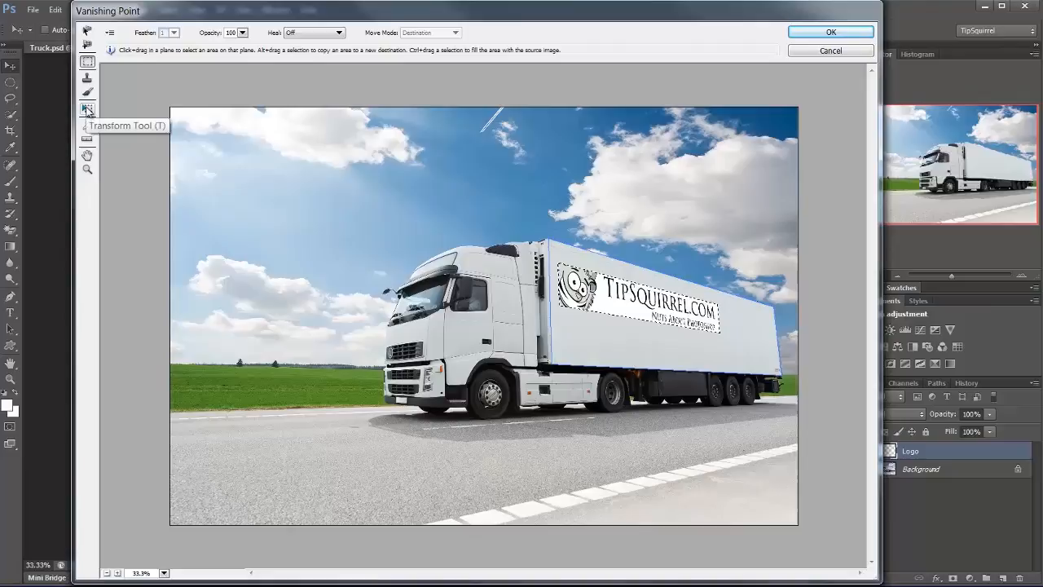
Step: Scale the logo with the Transform tool to fill the trailer side and apply it
{"action": "left_click", "coordinate": [87, 109]}
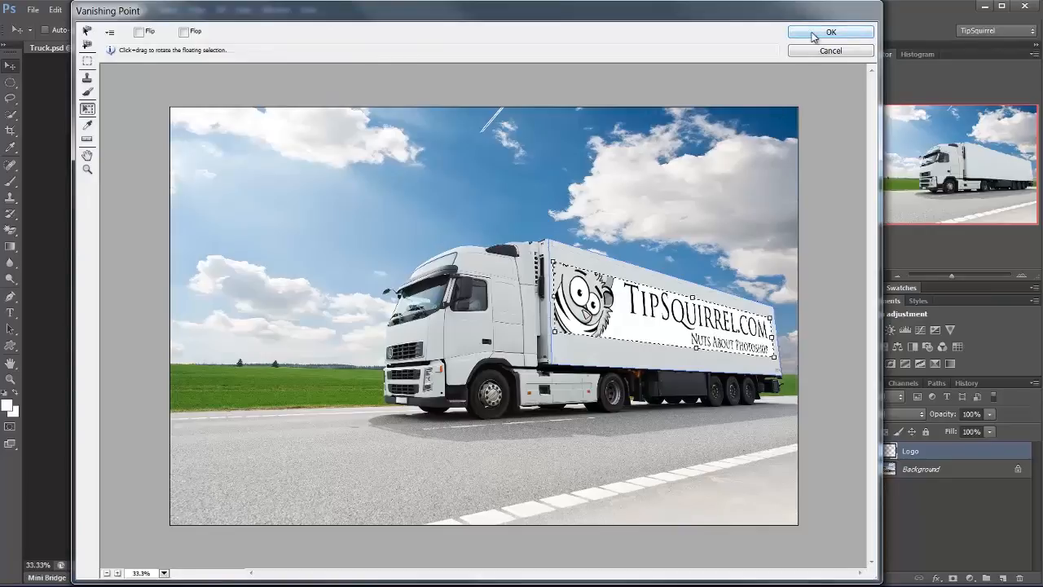
{"action": "left_click", "coordinate": [830, 32]}
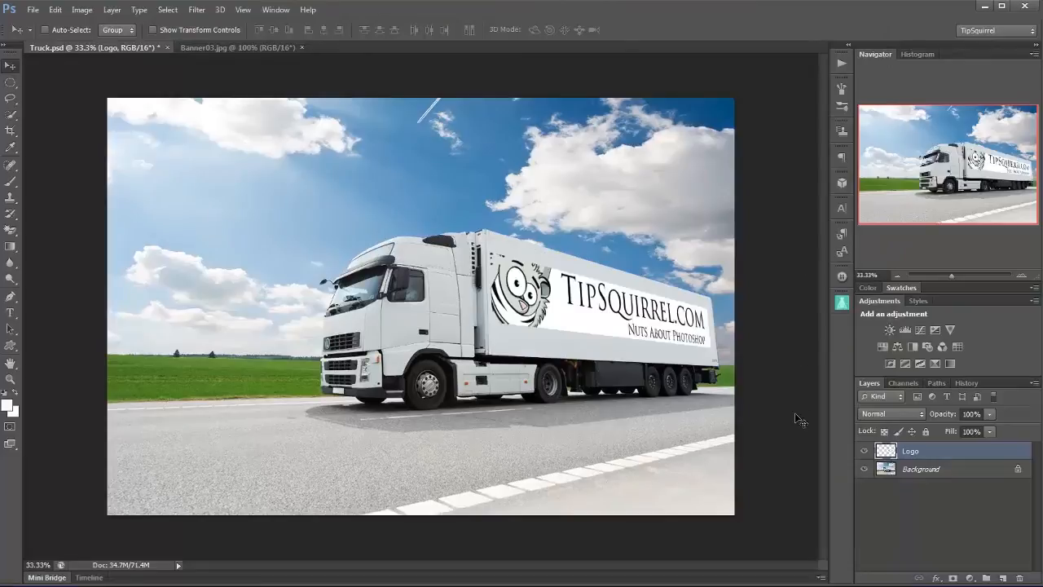
{"action": "mouse_move", "coordinate": [840, 464]}
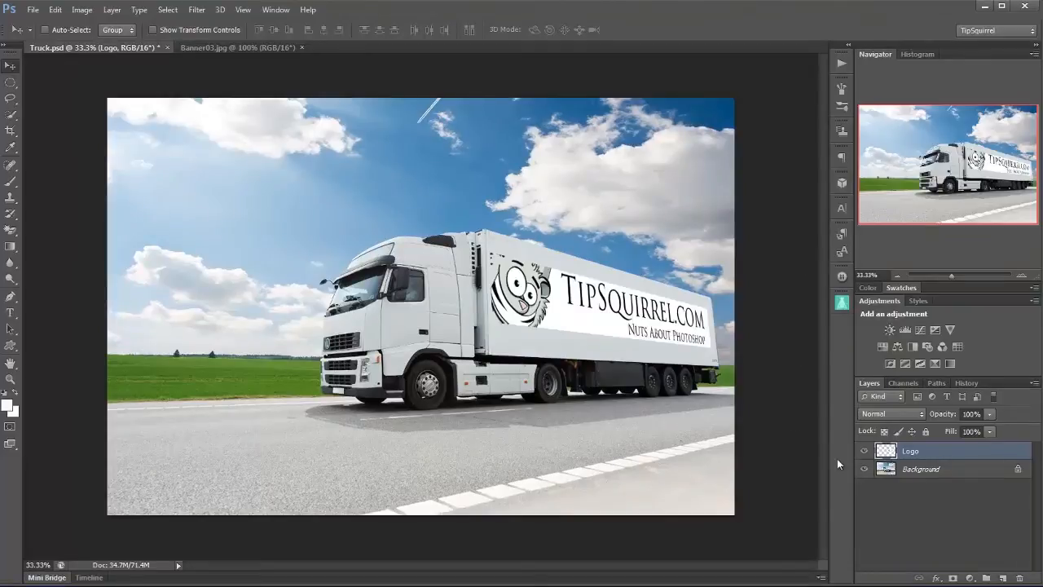
{"action": "mouse_move", "coordinate": [914, 415]}
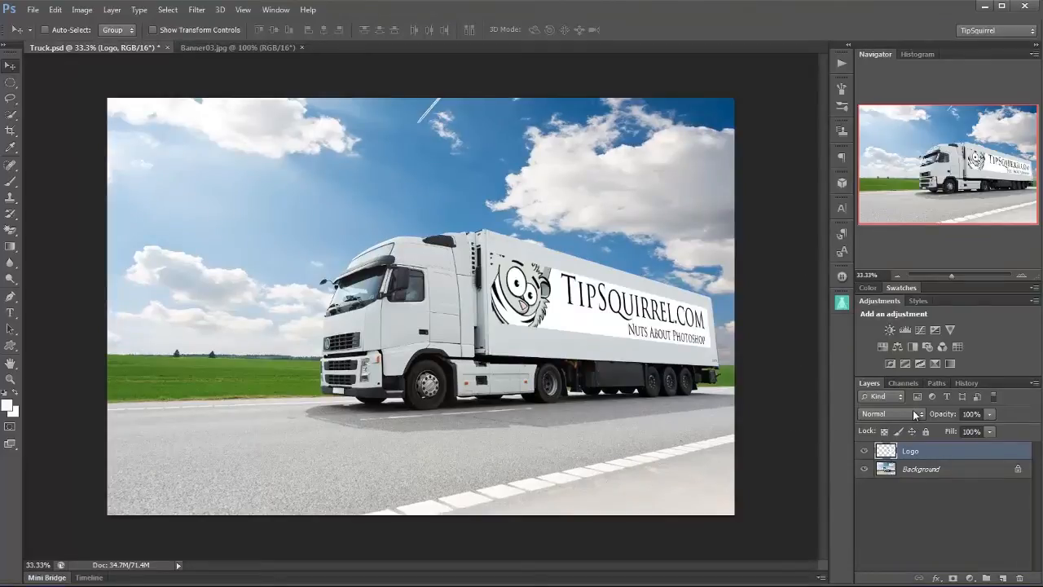
Step: Set the Logo layer's blend mode to Multiply
{"action": "left_click", "coordinate": [888, 413]}
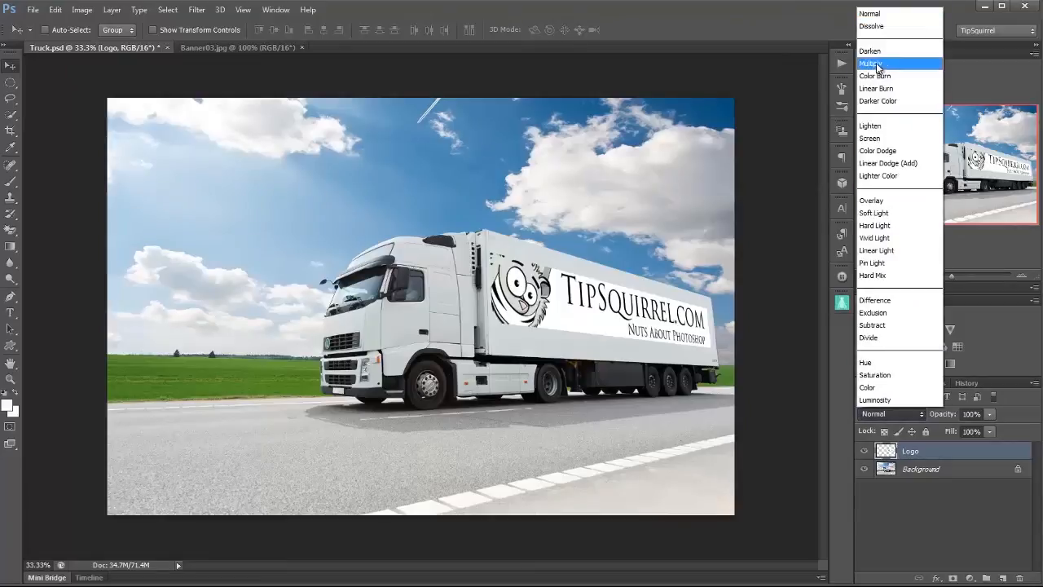
{"action": "left_click", "coordinate": [871, 63]}
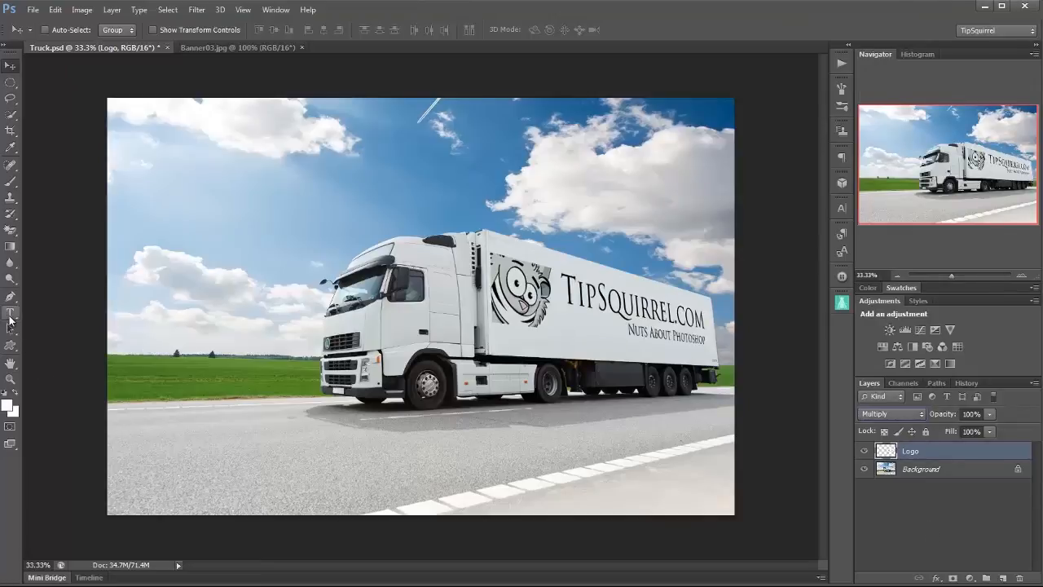
Step: Type 'MULTIPLE PLAINS' on the road, load its selection, and hide the text layer
{"action": "left_click", "coordinate": [11, 313]}
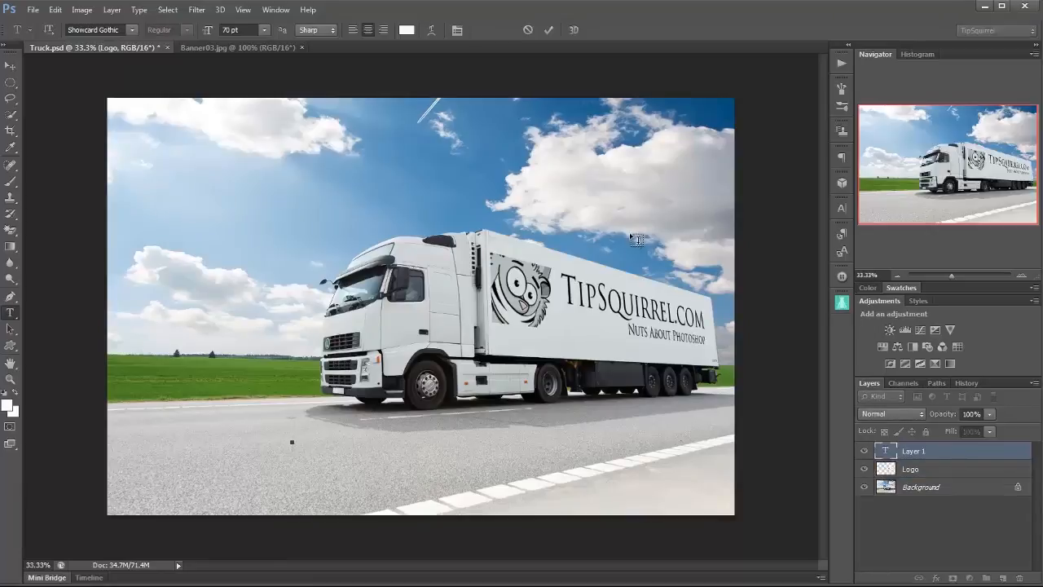
{"action": "type", "text": "MULTIPLE PLAINS"}
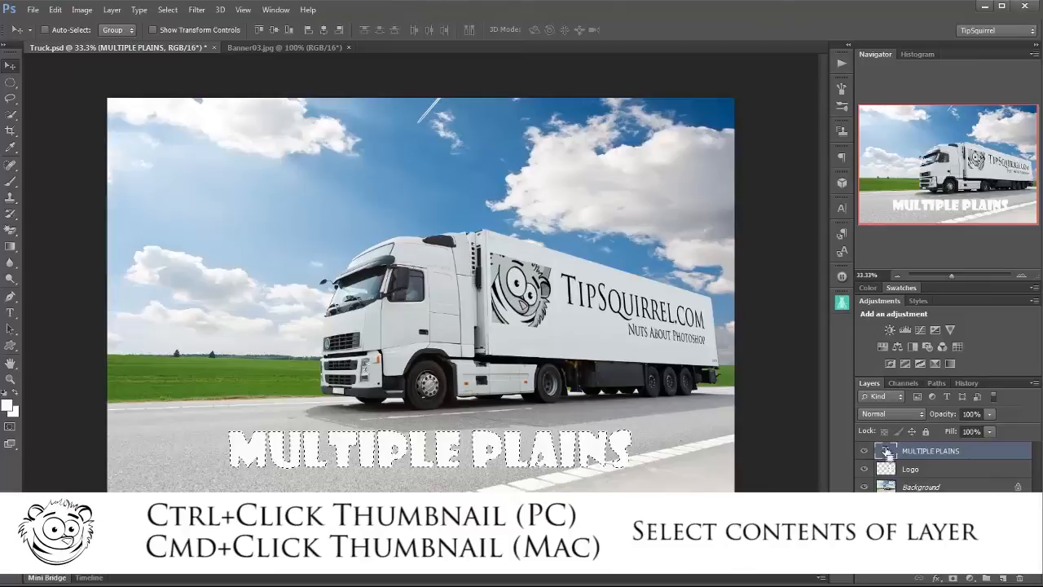
{"action": "left_click", "coordinate": [885, 451]}
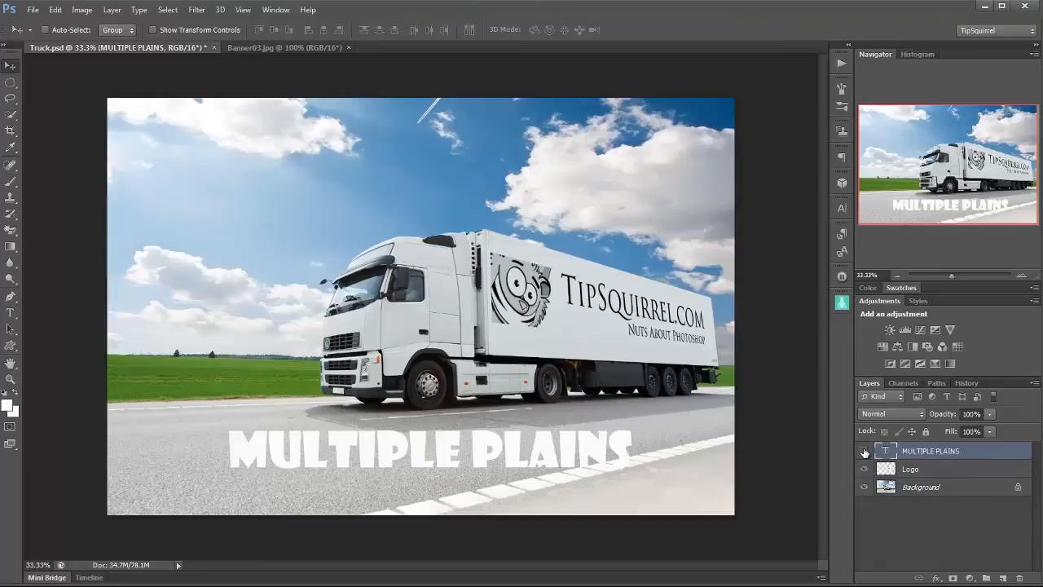
{"action": "left_click", "coordinate": [864, 451]}
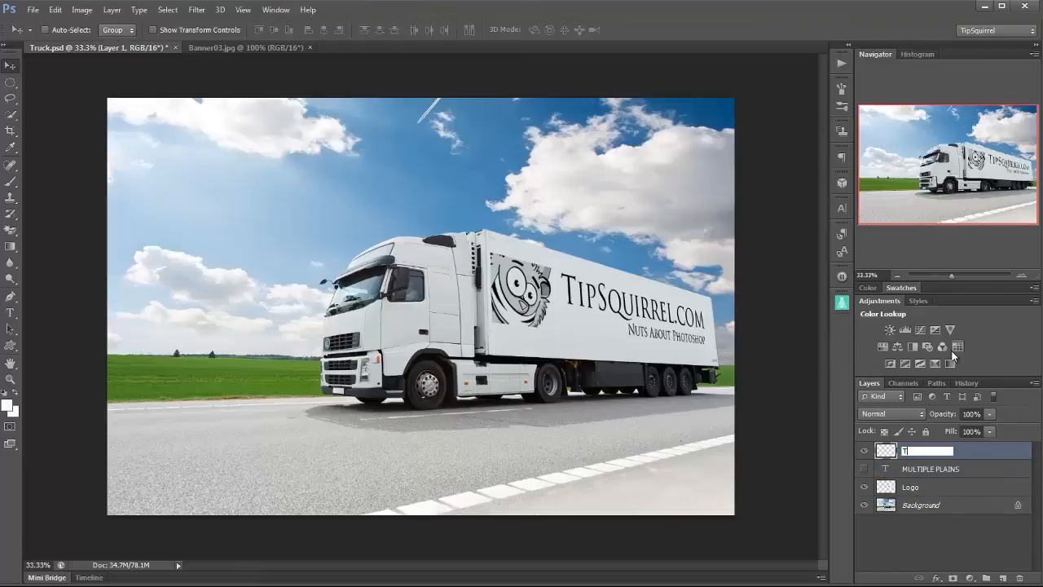
Step: Name the new layer 'Text' and launch Filter > Vanishing Point
{"action": "type", "text": "Text"}
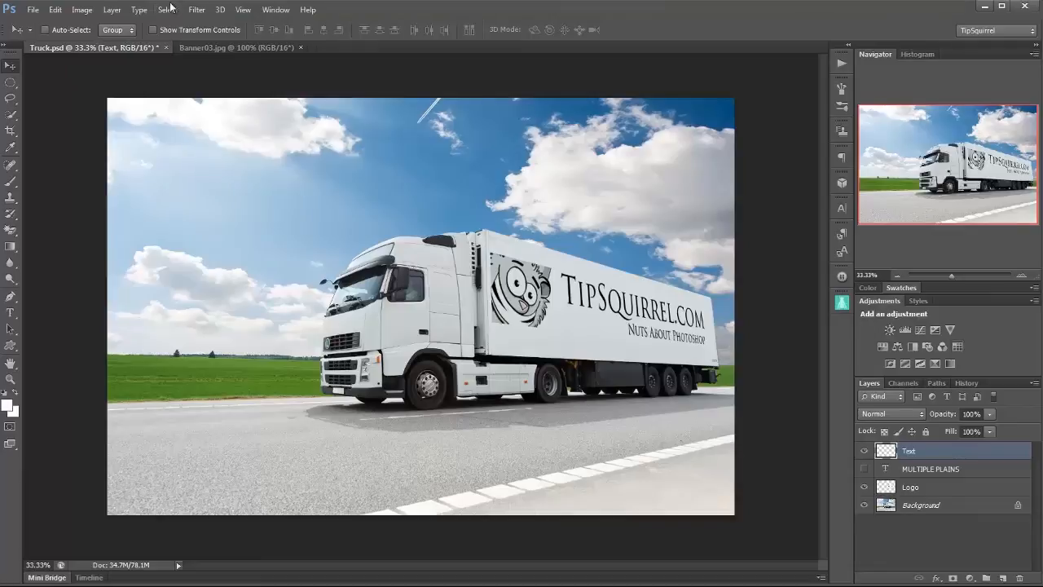
{"action": "left_click", "coordinate": [195, 10]}
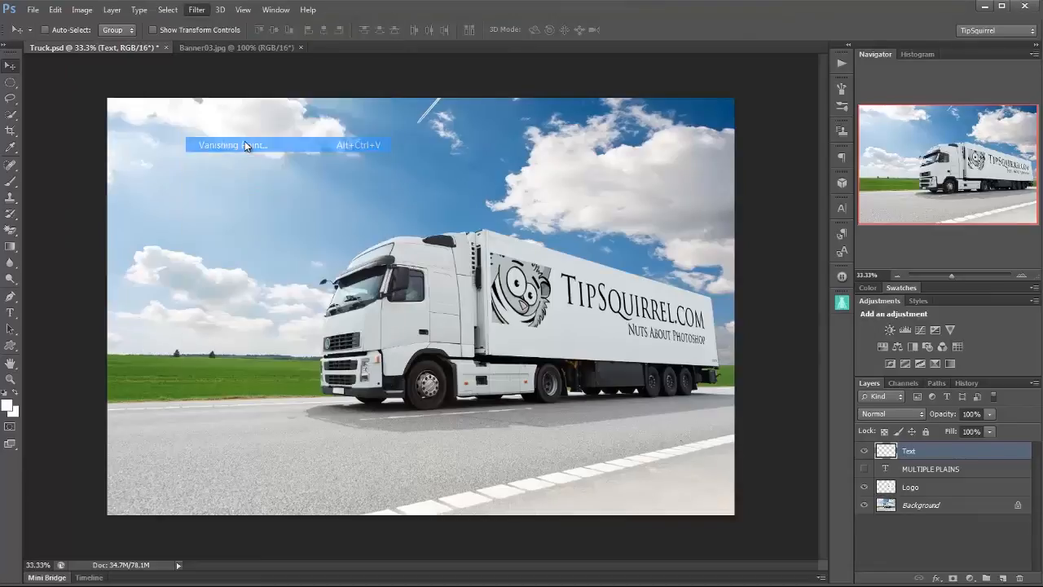
{"action": "left_click", "coordinate": [233, 145]}
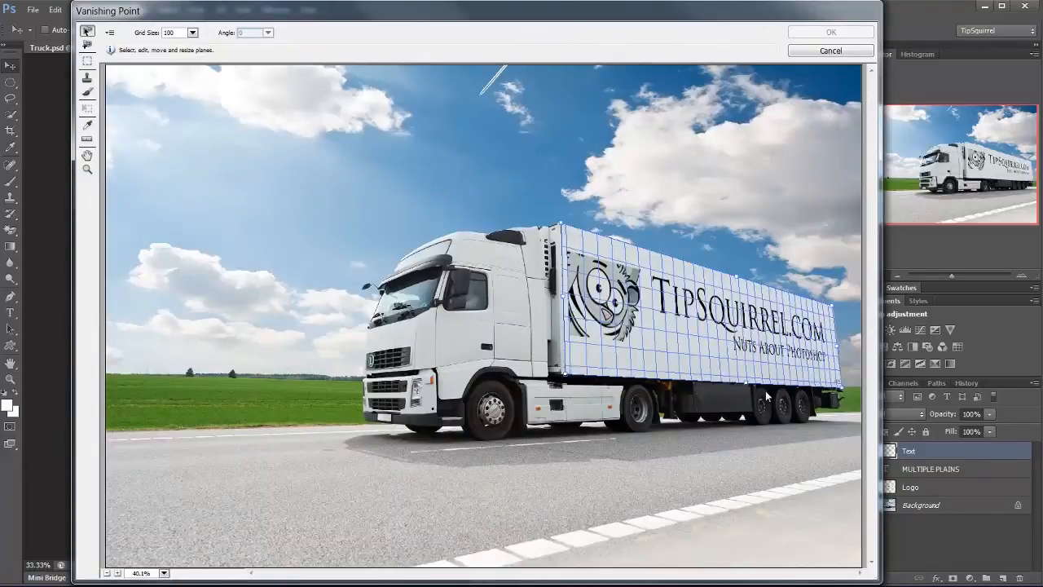
{"action": "mouse_move", "coordinate": [550, 364]}
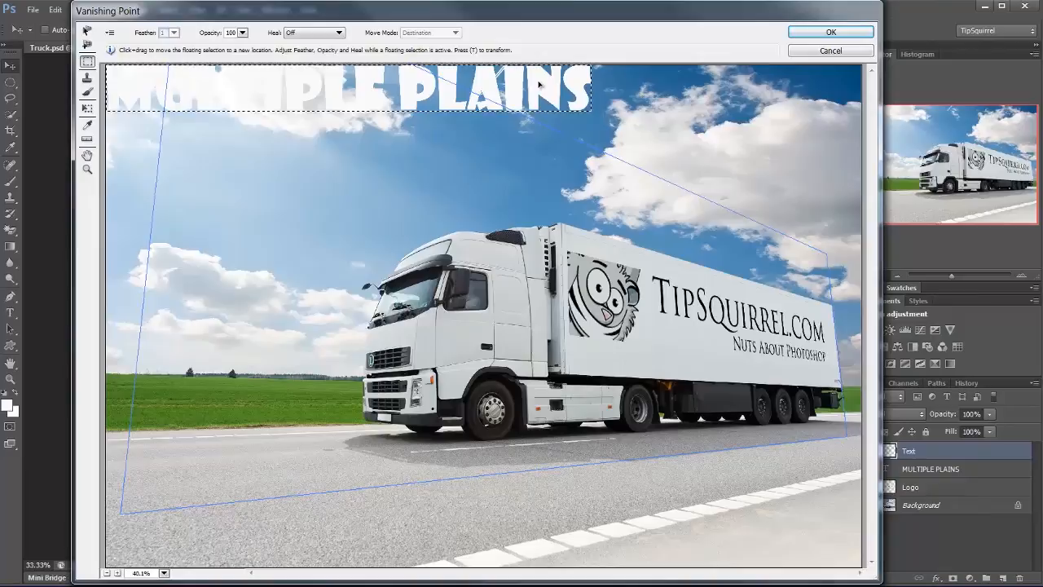
Step: Move the pasted lettering into the plane, down onto the road, and apply it
{"action": "left_click_drag", "start_coordinate": [350, 88], "coordinate": [392, 96]}
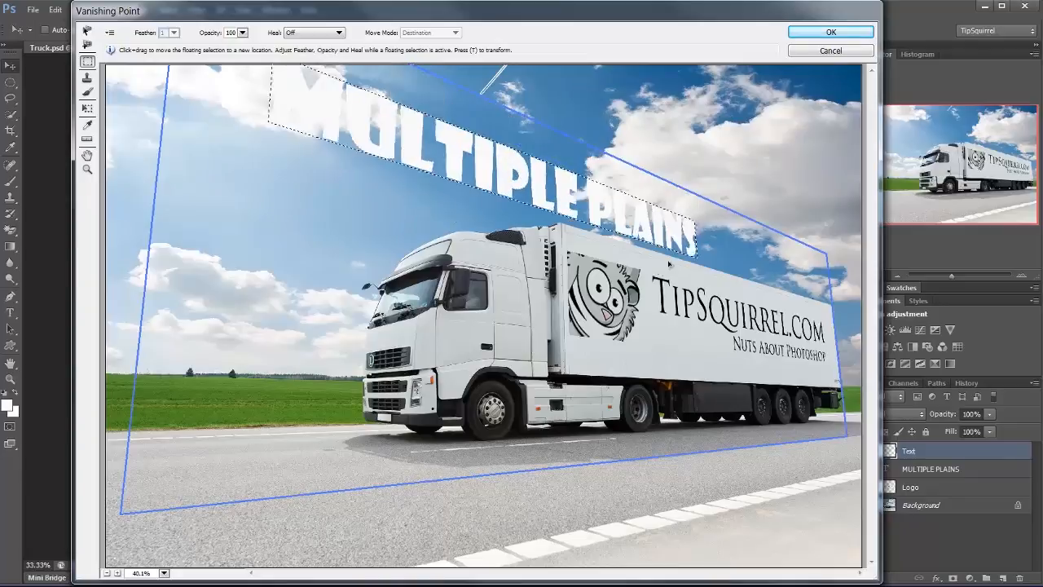
{"action": "left_click_drag", "start_coordinate": [481, 155], "coordinate": [440, 440]}
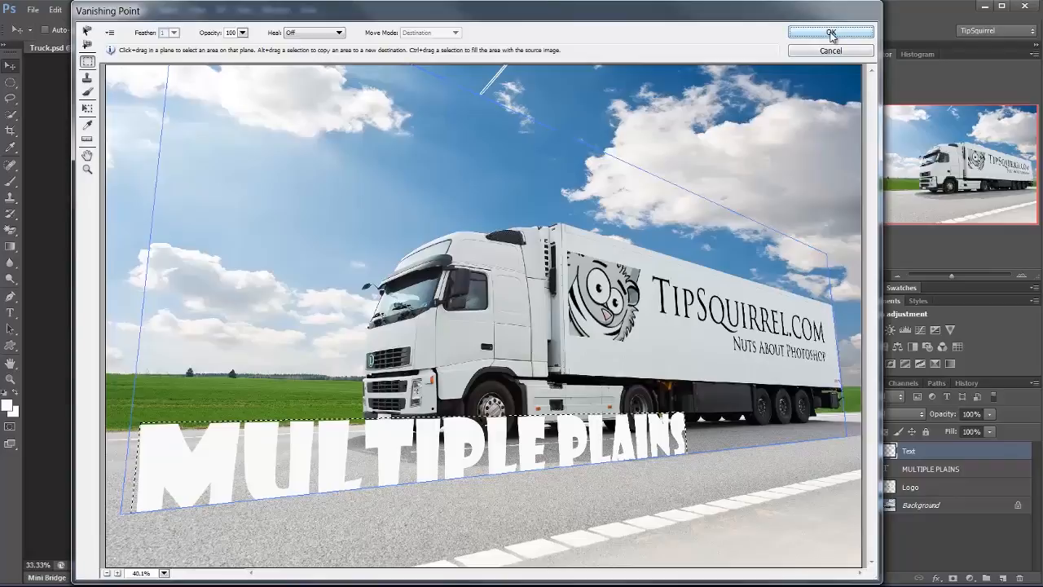
{"action": "left_click", "coordinate": [830, 33]}
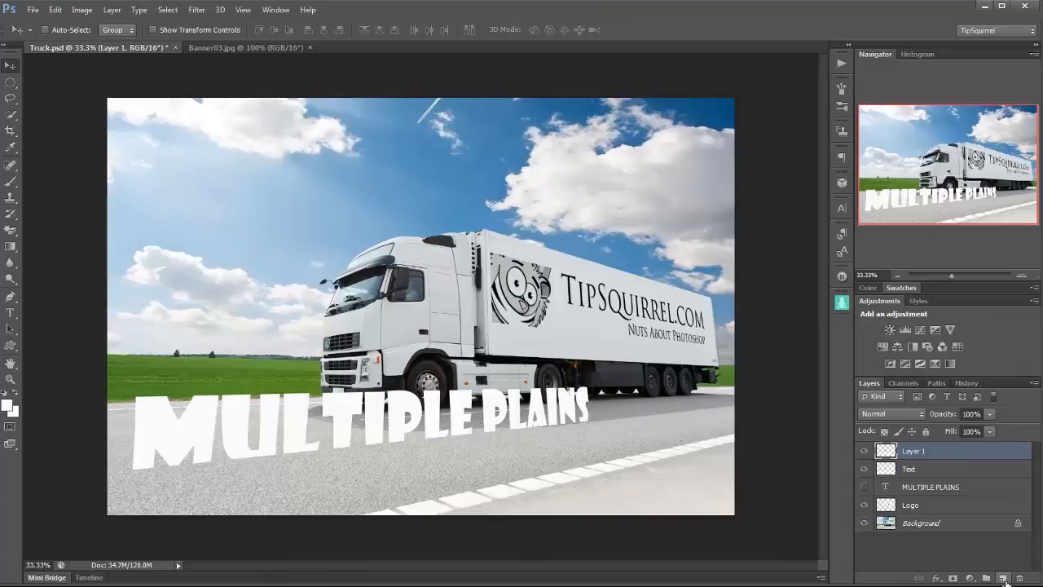
Step: Rename the new layer 'Shadow' and relaunch Filter > Vanishing Point
{"action": "double_click", "coordinate": [914, 451]}
{"action": "type", "text": "Shadow"}
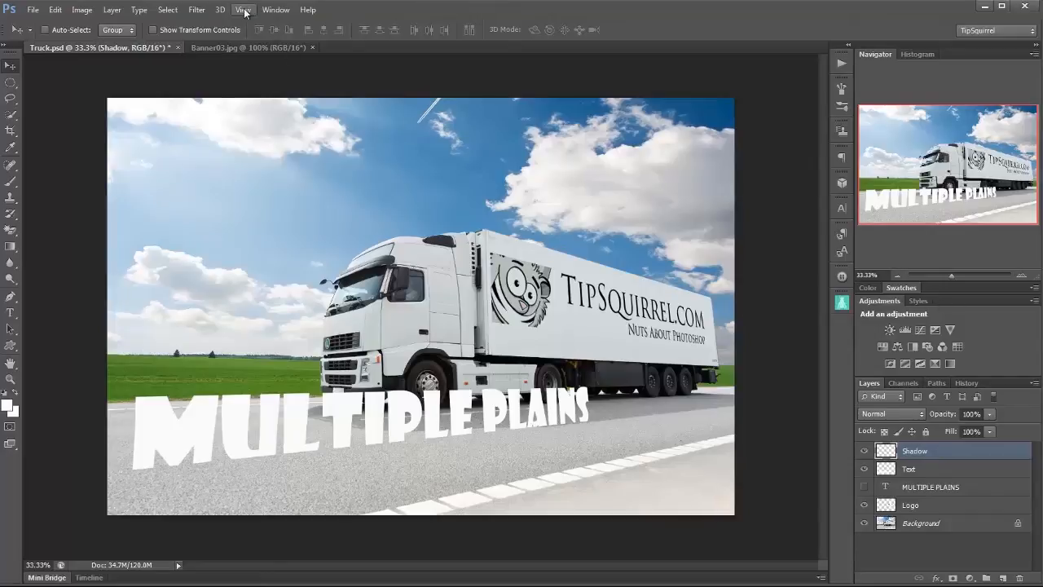
{"action": "left_click", "coordinate": [195, 9]}
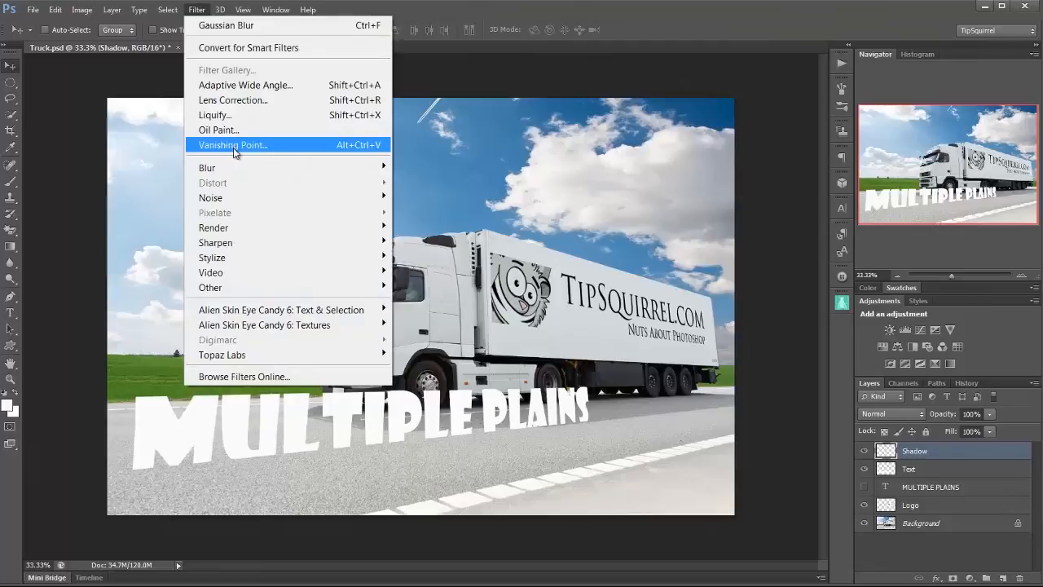
{"action": "left_click", "coordinate": [232, 144]}
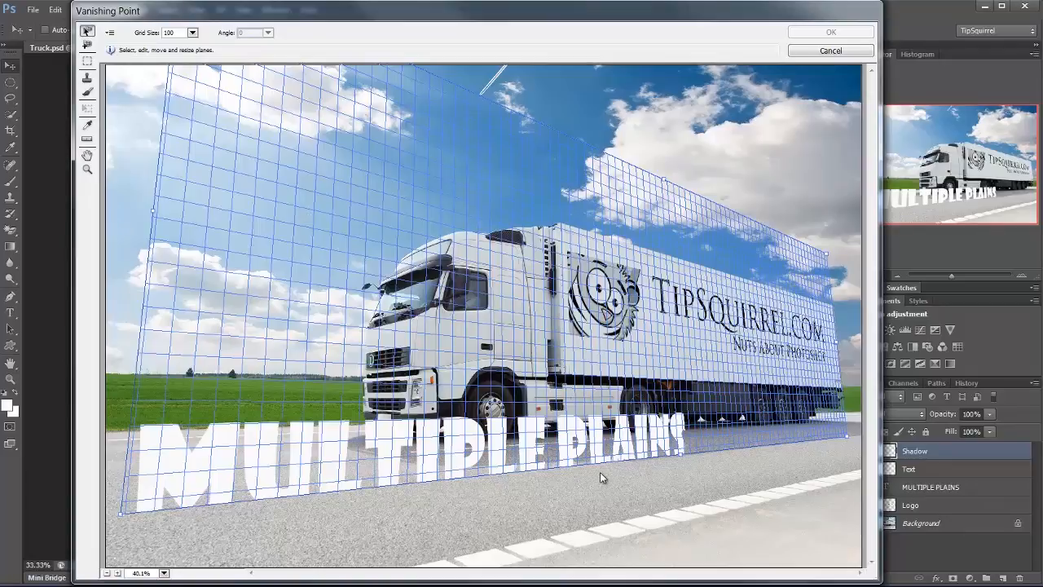
{"action": "mouse_move", "coordinate": [282, 199]}
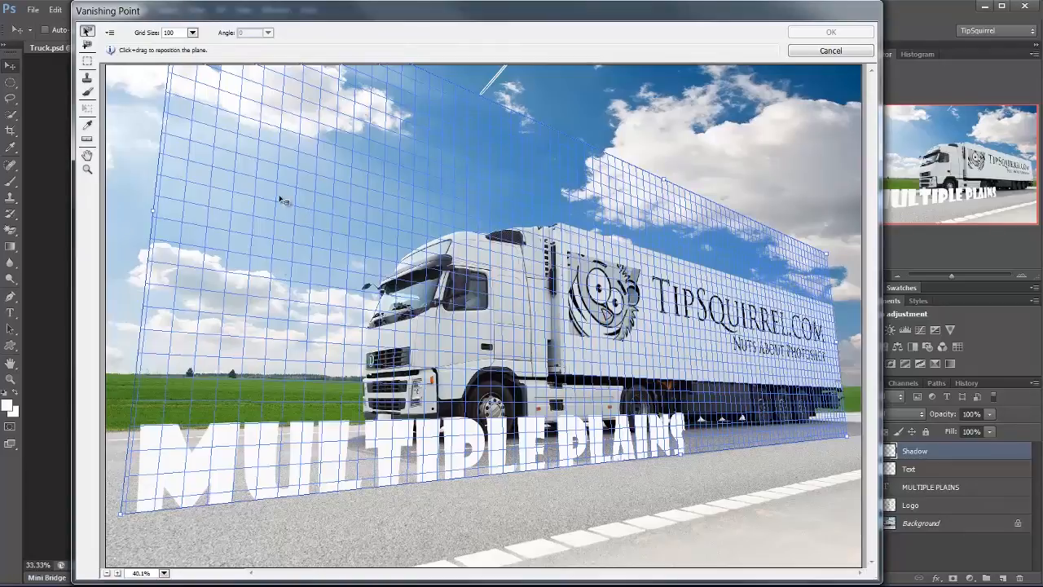
{"action": "mouse_move", "coordinate": [595, 377]}
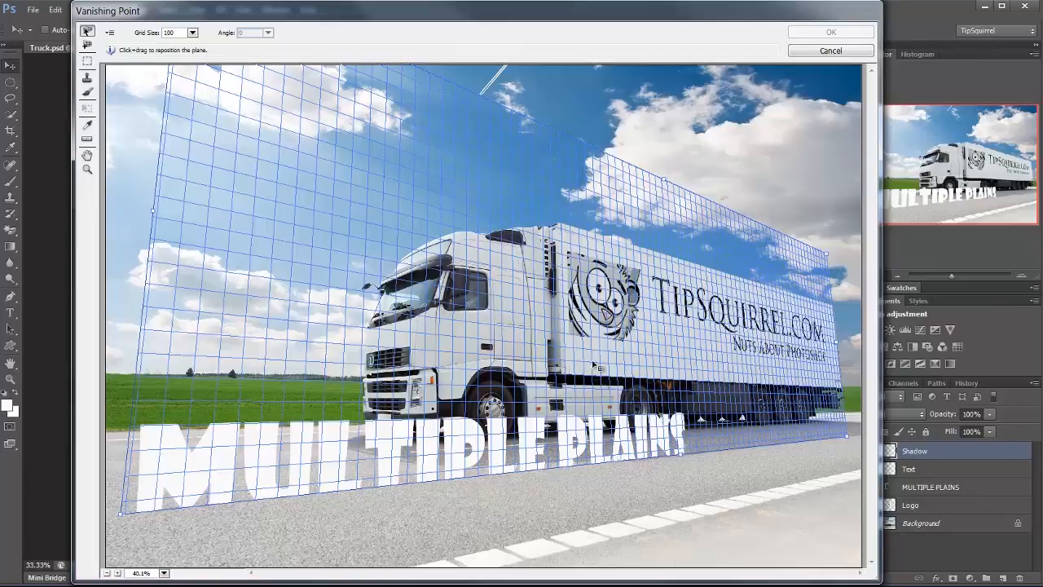
{"action": "mouse_move", "coordinate": [599, 244]}
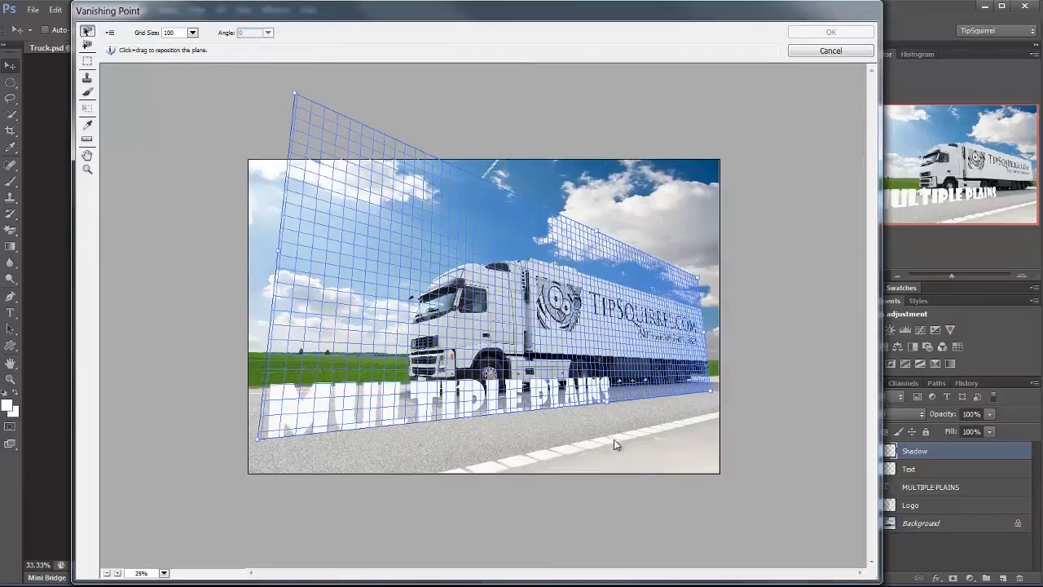
{"action": "mouse_move", "coordinate": [87, 46]}
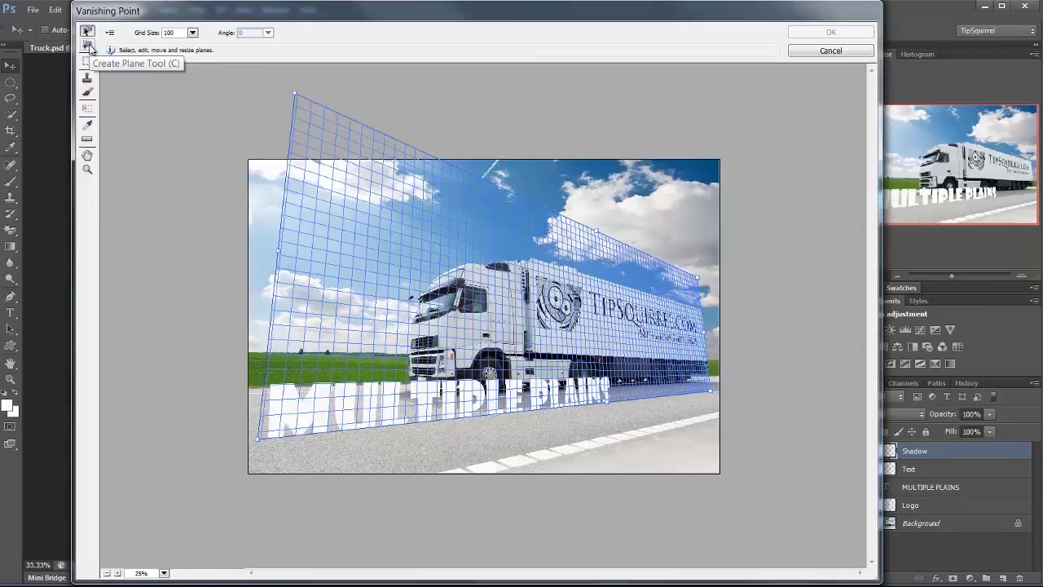
Step: Switch to the Create Plane tool inside Vanishing Point
{"action": "left_click", "coordinate": [87, 45]}
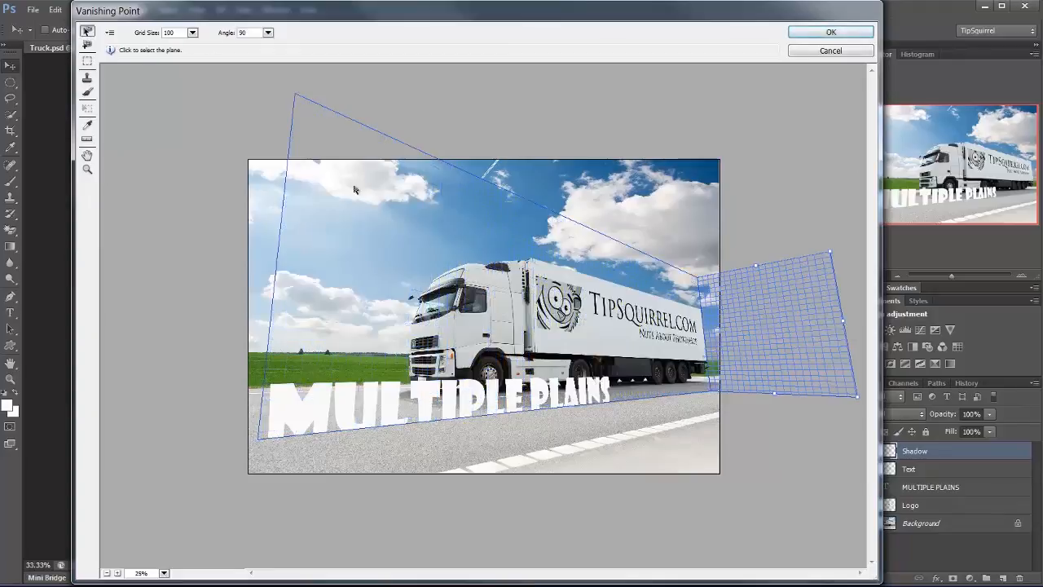
{"action": "mouse_move", "coordinate": [87, 47]}
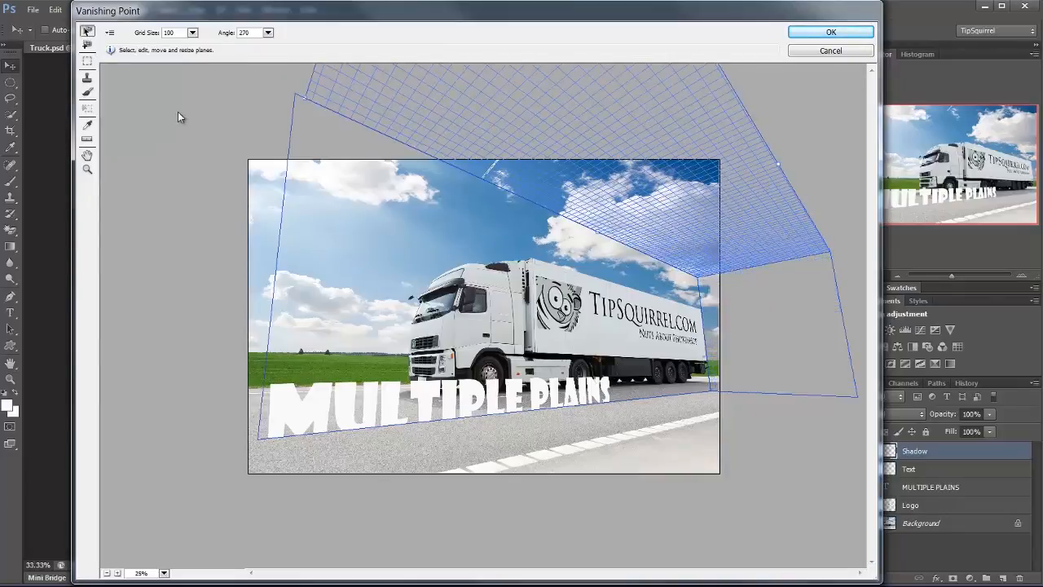
{"action": "mouse_move", "coordinate": [87, 47]}
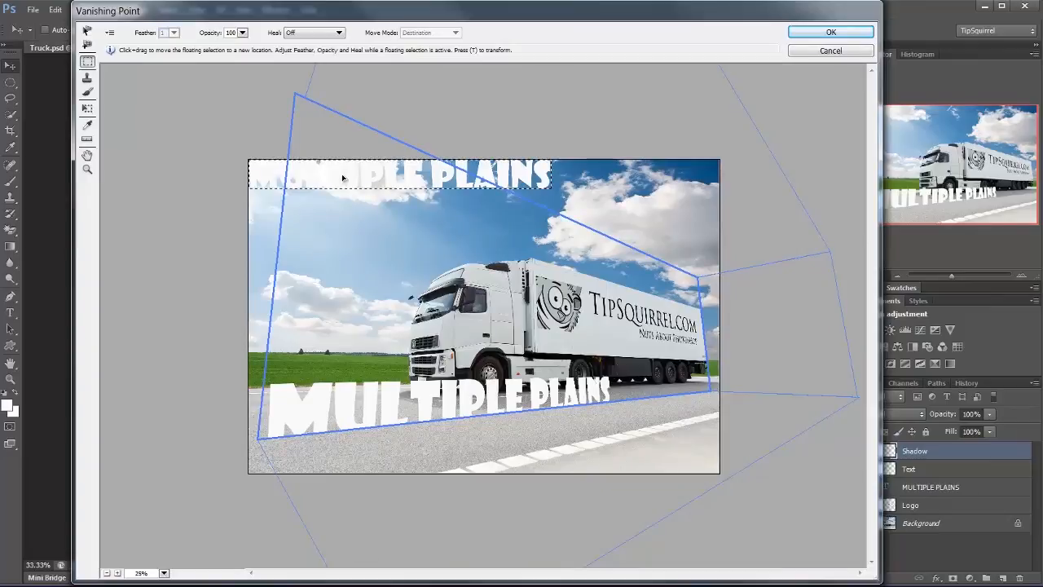
Step: Drag the pasted MULTIPLE PLAINS copy along the perspective grid down onto the road
{"action": "left_click_drag", "start_coordinate": [342, 177], "coordinate": [571, 188]}
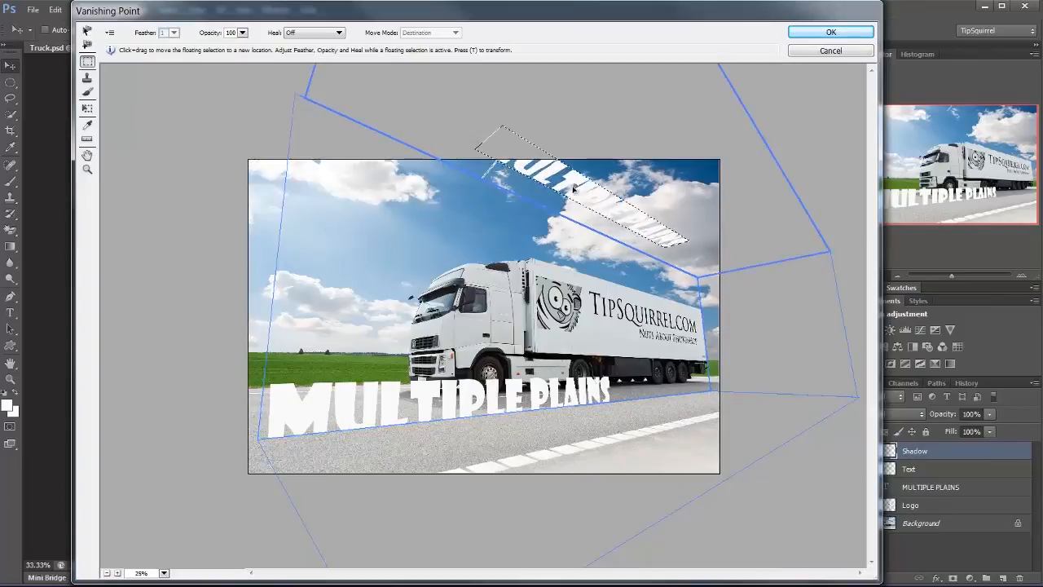
{"action": "left_click_drag", "start_coordinate": [579, 188], "coordinate": [710, 277]}
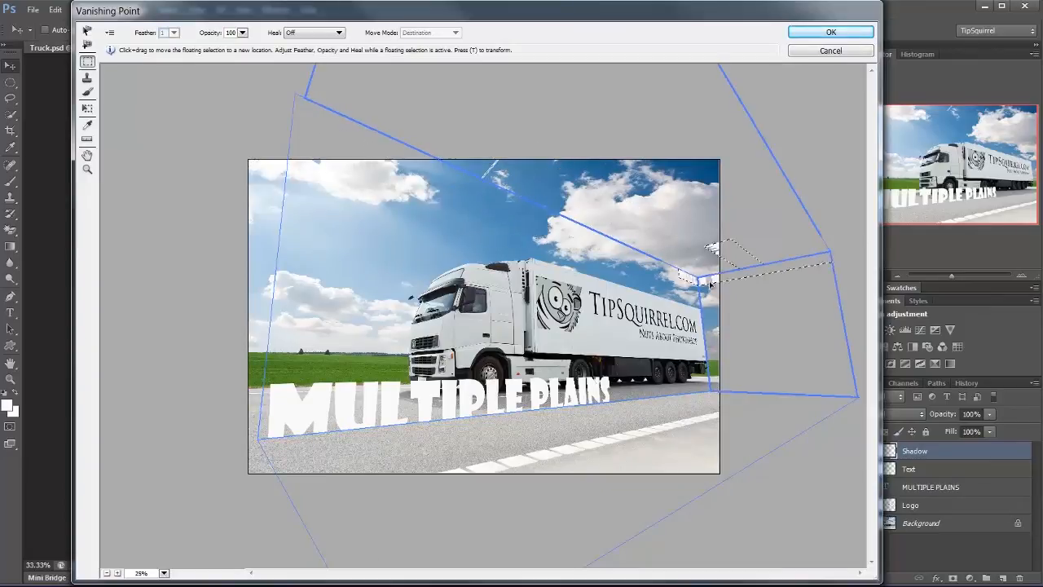
{"action": "left_click_drag", "start_coordinate": [709, 281], "coordinate": [672, 302]}
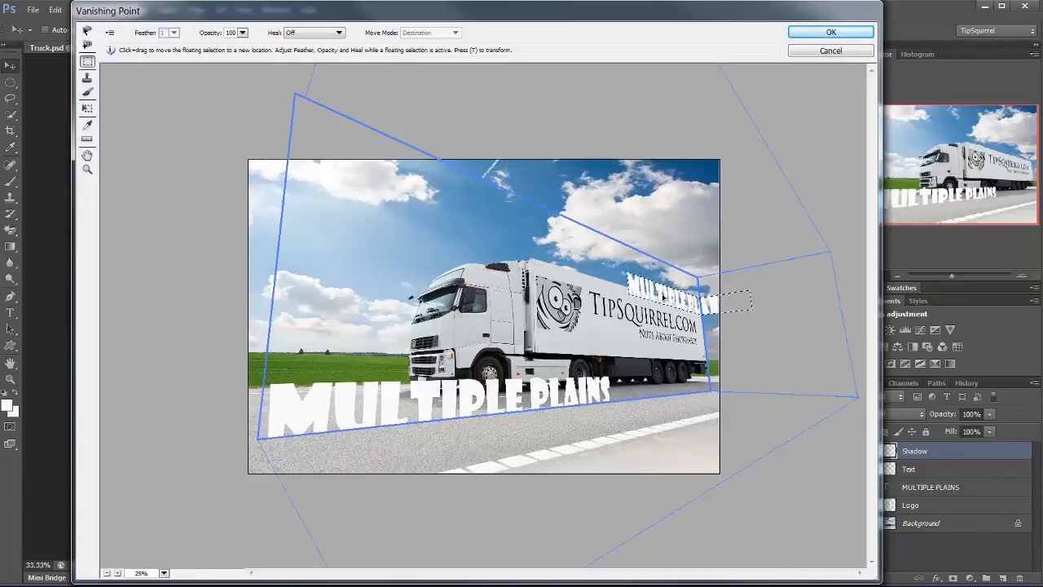
{"action": "left_click_drag", "start_coordinate": [668, 306], "coordinate": [710, 277]}
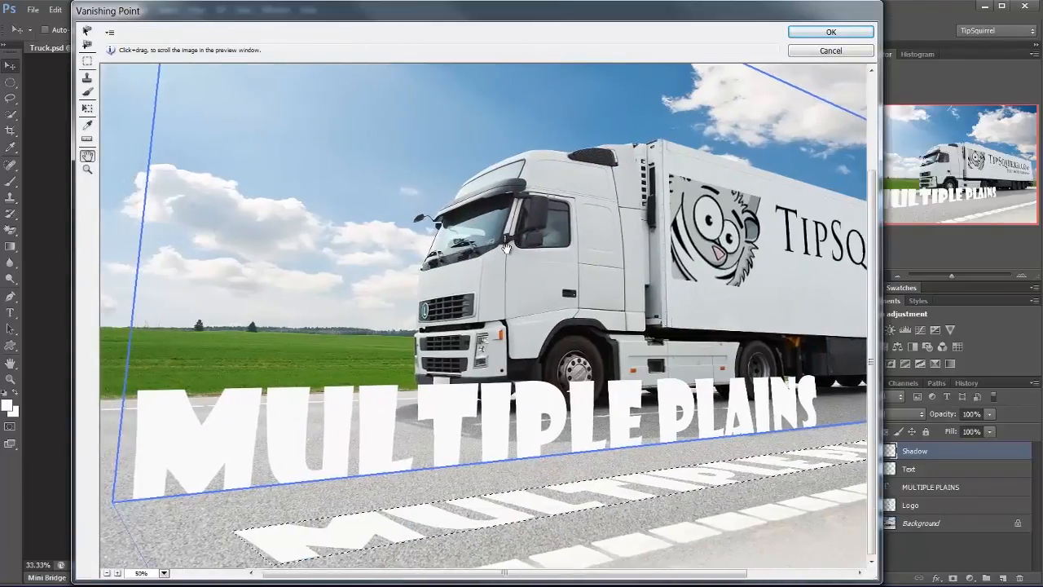
Step: Scale and reposition the road copy with the Transform tool to line up under the letter bases
{"action": "left_click", "coordinate": [88, 63]}
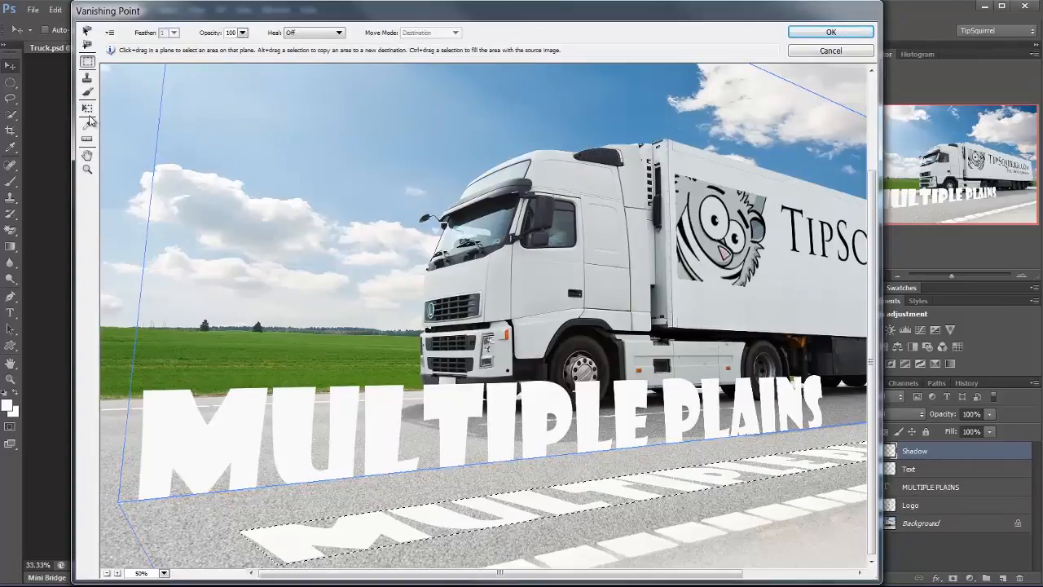
{"action": "left_click", "coordinate": [88, 110]}
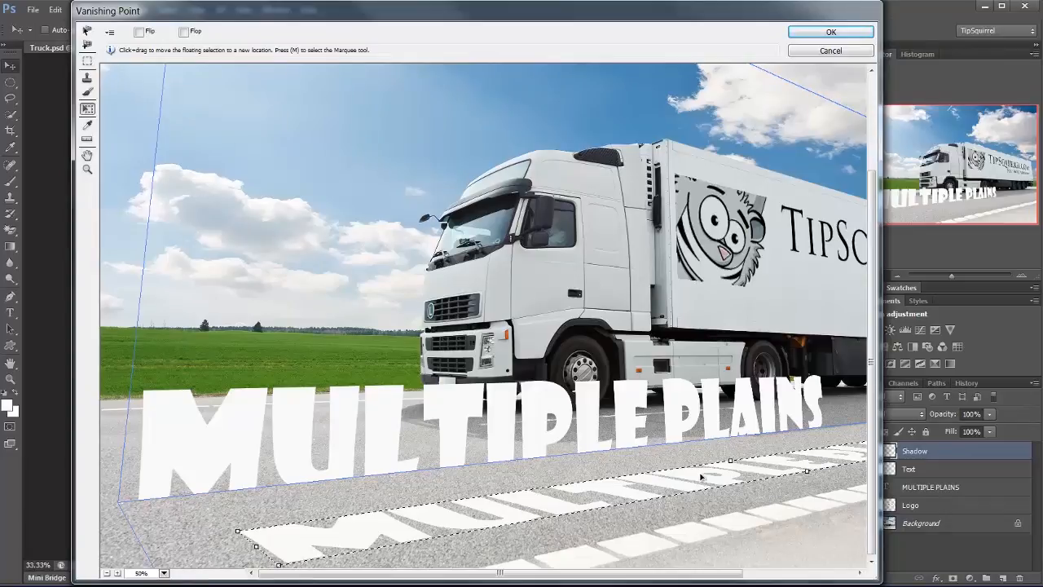
{"action": "mouse_move", "coordinate": [731, 464]}
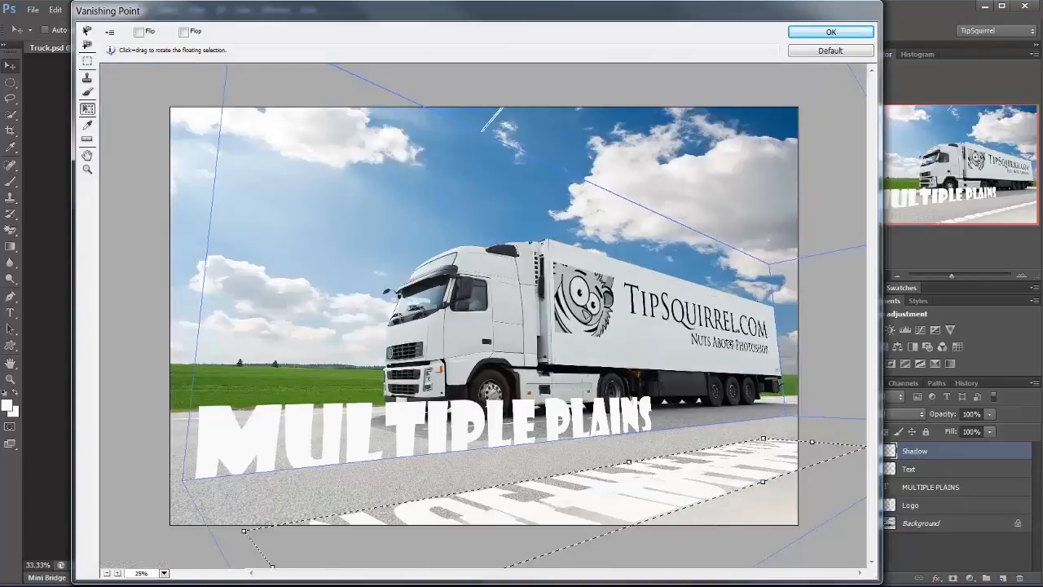
{"action": "left_click_drag", "start_coordinate": [489, 326], "coordinate": [483, 315]}
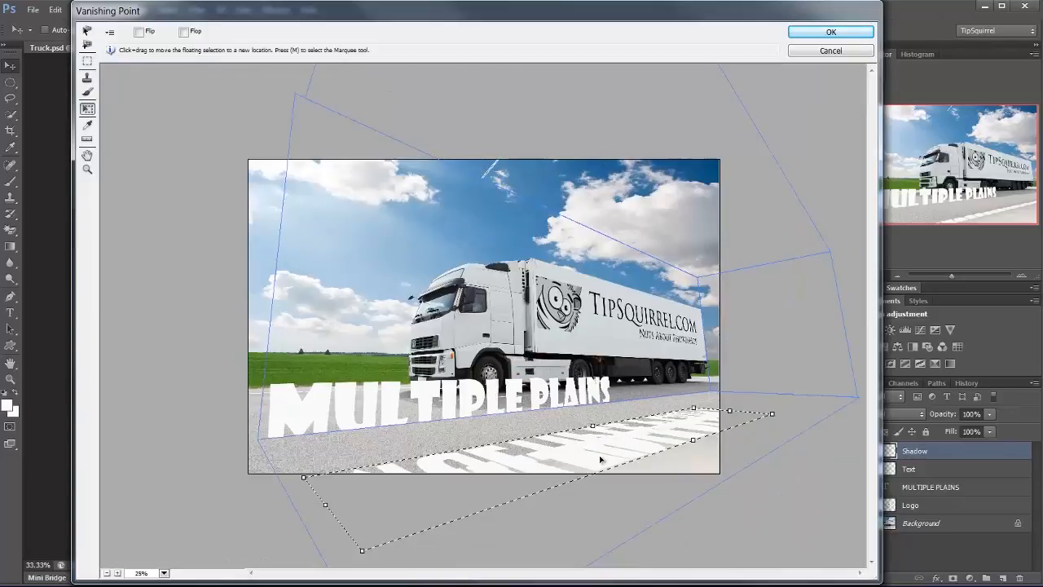
{"action": "left_click_drag", "start_coordinate": [600, 459], "coordinate": [497, 434]}
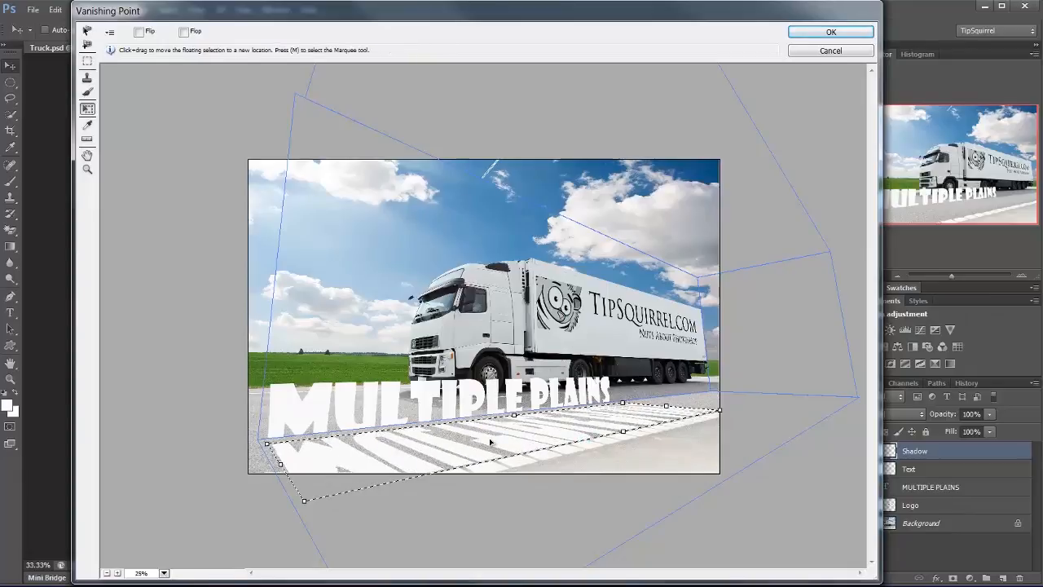
{"action": "left_click_drag", "start_coordinate": [489, 442], "coordinate": [469, 438]}
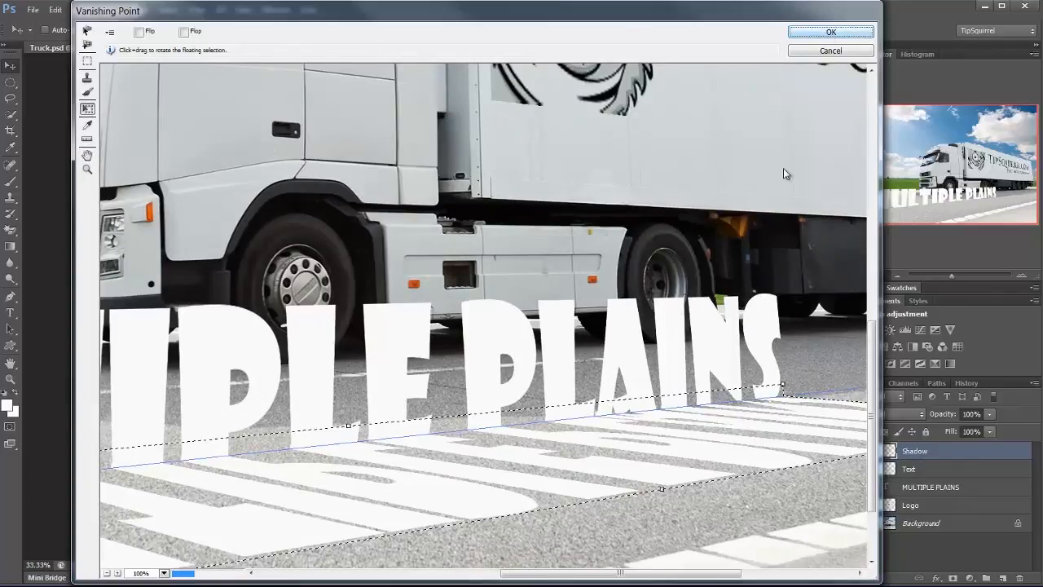
Step: Apply the perspective copy, move Text above Shadow, and fill the shadow with grey 919193
{"action": "left_click", "coordinate": [830, 31]}
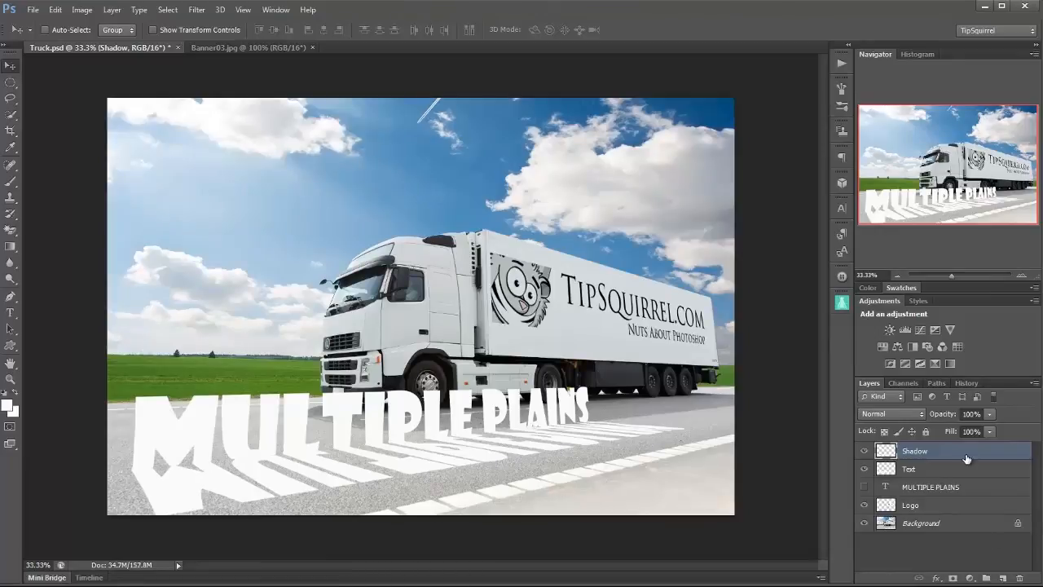
{"action": "double_click", "coordinate": [910, 469]}
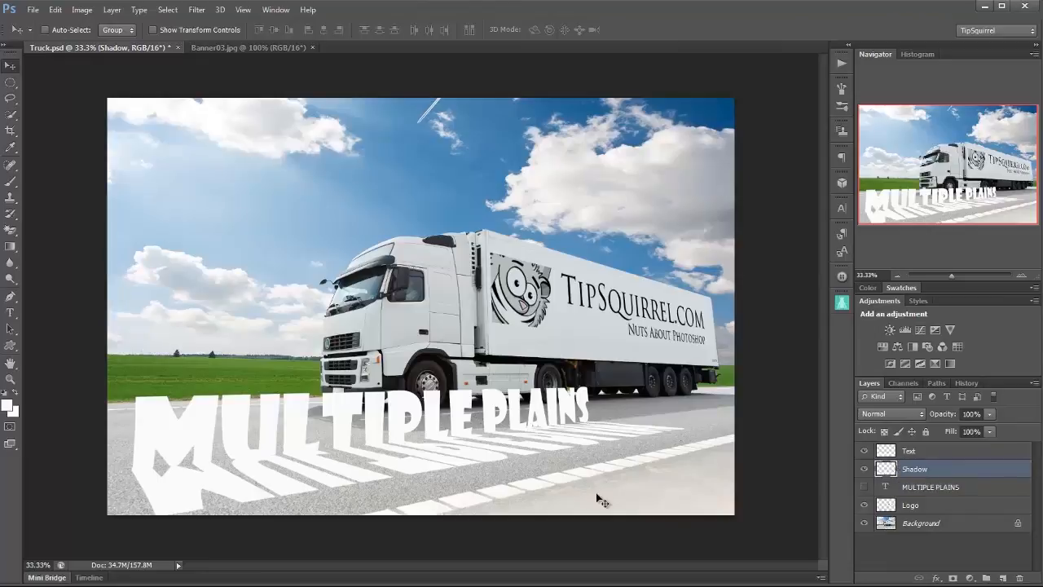
{"action": "mouse_move", "coordinate": [10, 407]}
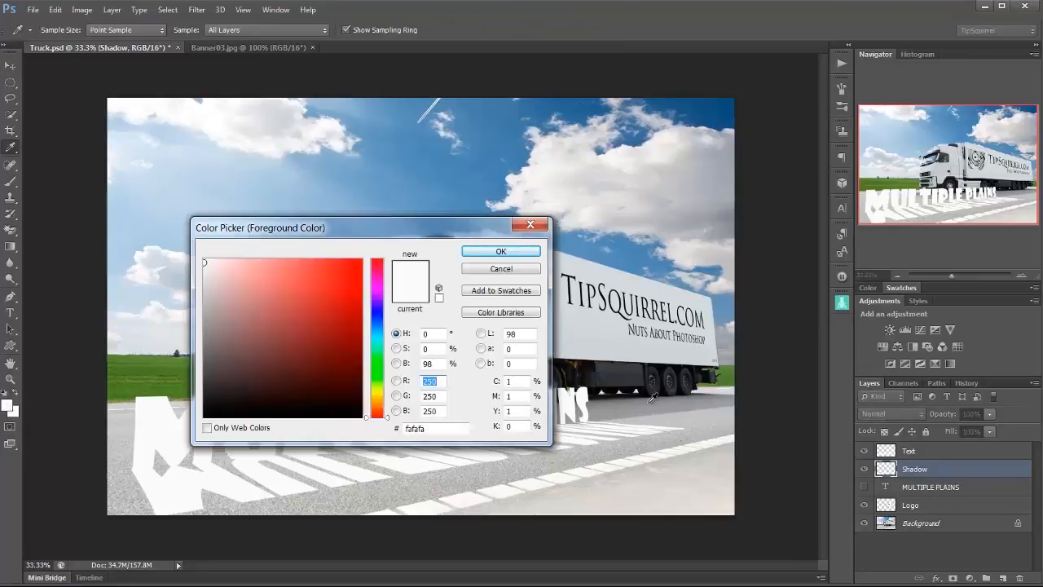
{"action": "left_click", "coordinate": [207, 326]}
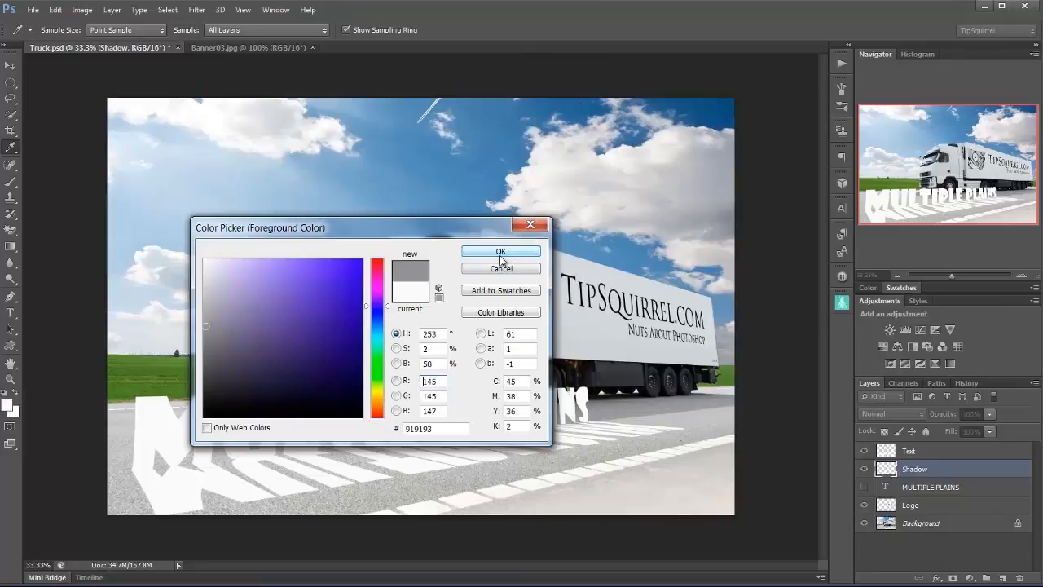
{"action": "left_click", "coordinate": [500, 251]}
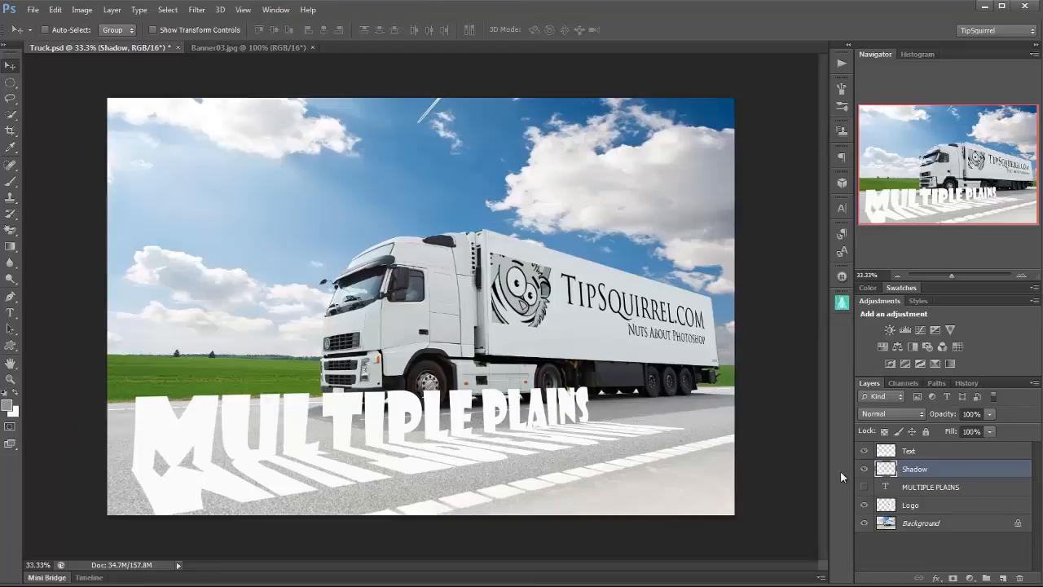
{"action": "mouse_move", "coordinate": [950, 473]}
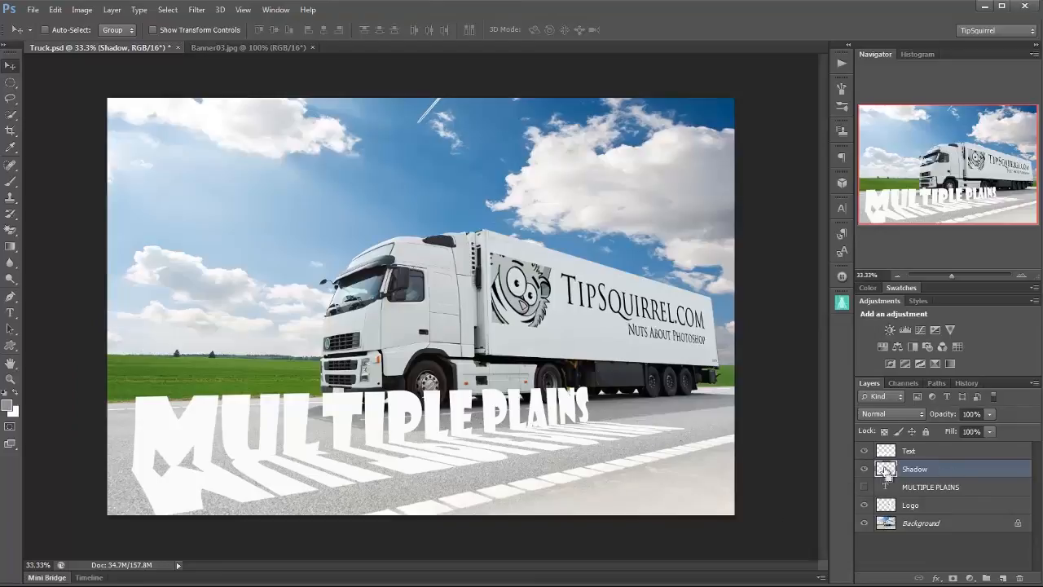
{"action": "left_click", "coordinate": [887, 469]}
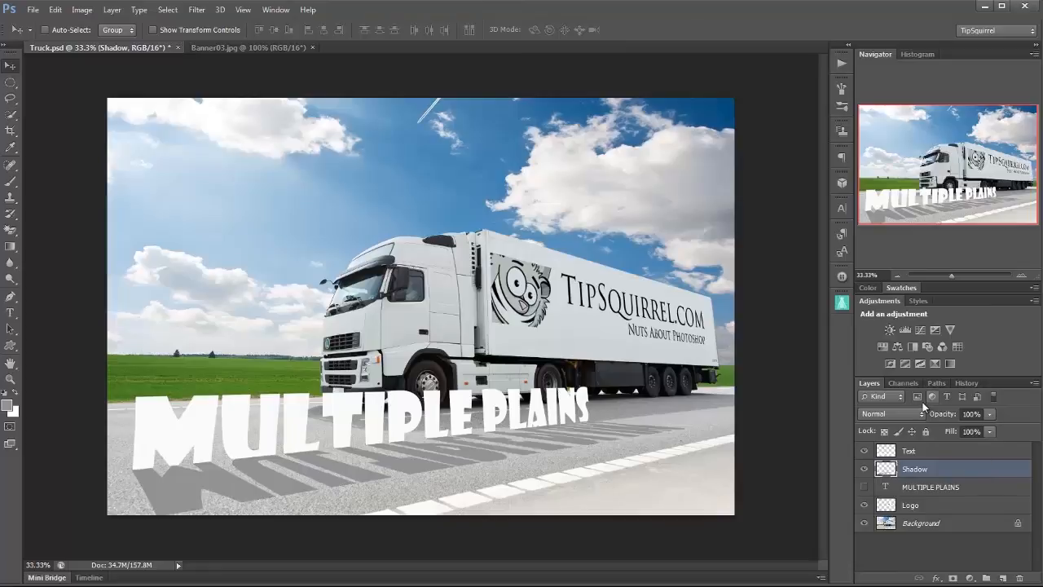
Step: Set the Shadow layer to Multiply at 34% opacity and apply a Gaussian Blur
{"action": "left_click", "coordinate": [889, 413]}
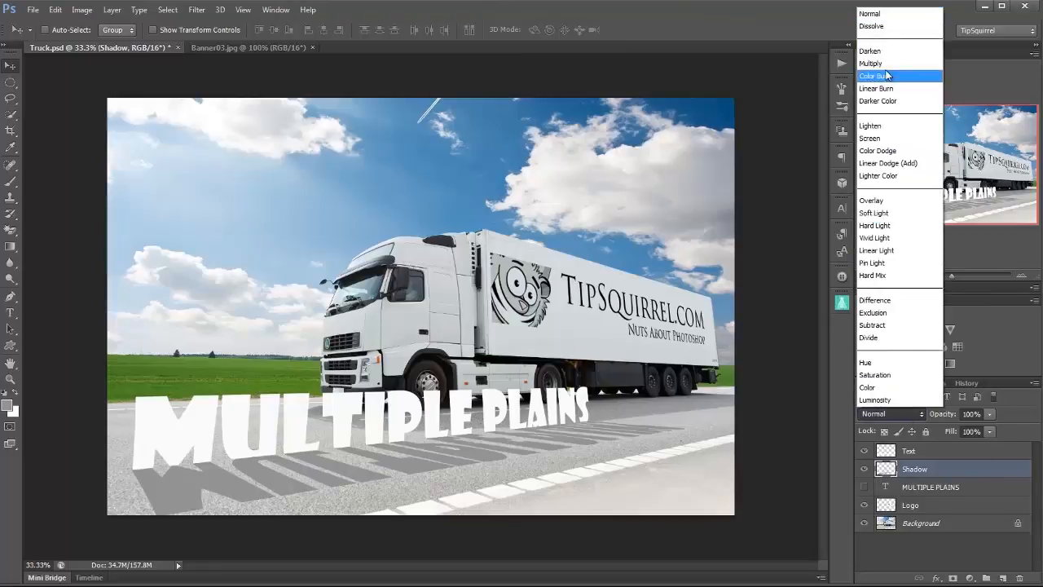
{"action": "left_click", "coordinate": [870, 62]}
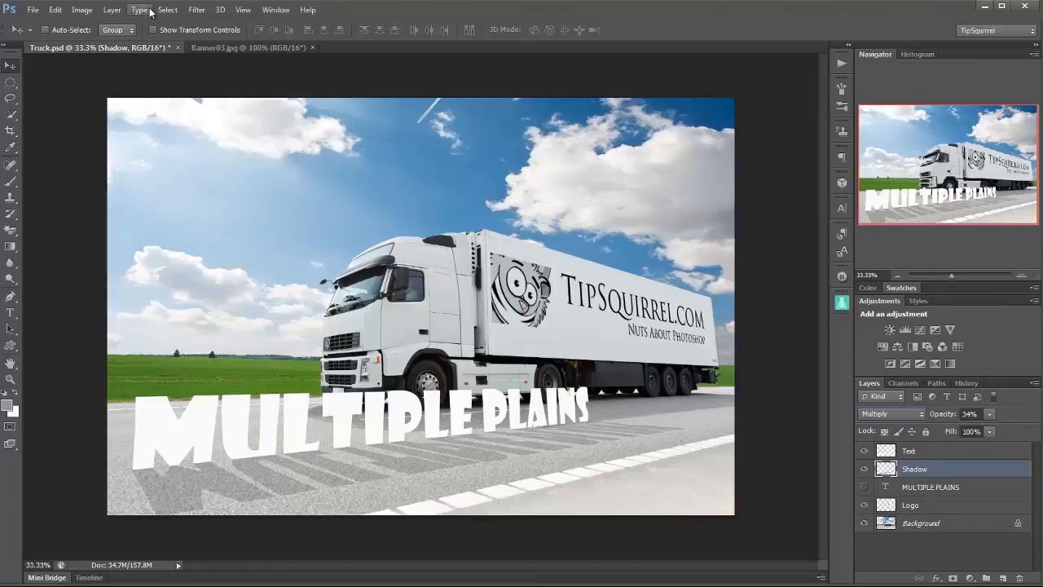
{"action": "left_click", "coordinate": [196, 9]}
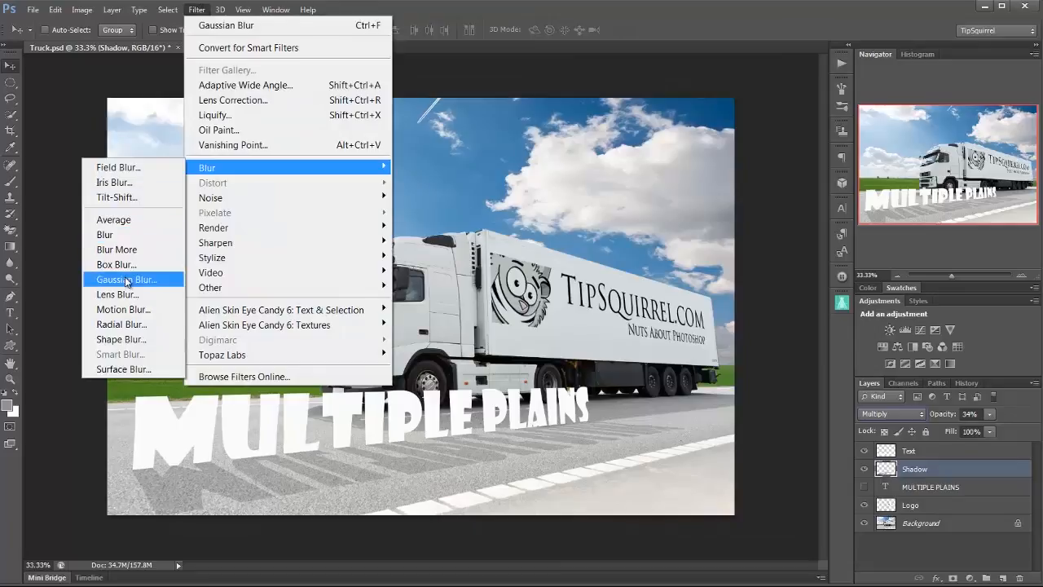
{"action": "left_click", "coordinate": [128, 280]}
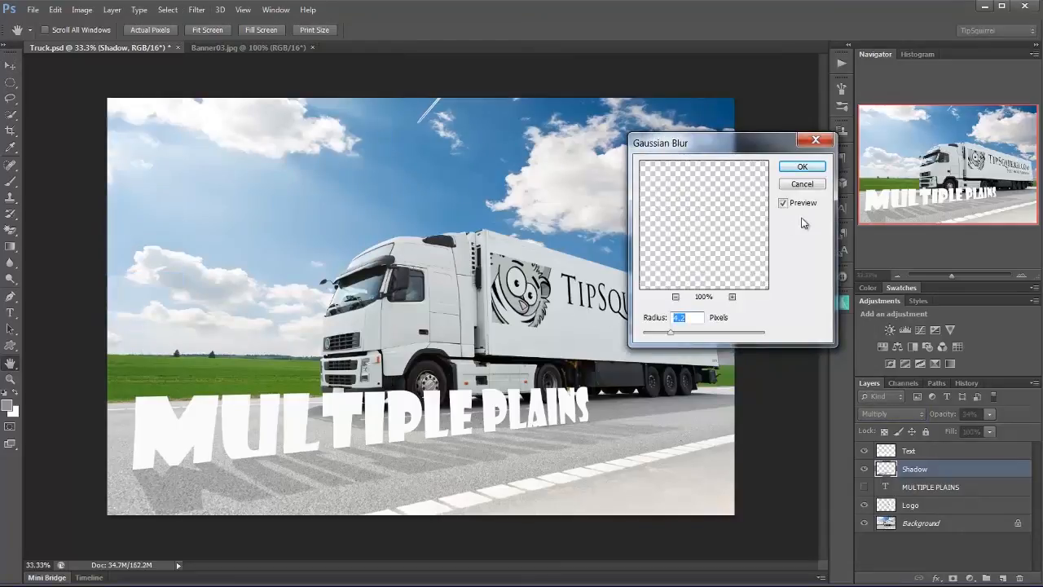
{"action": "left_click", "coordinate": [801, 166]}
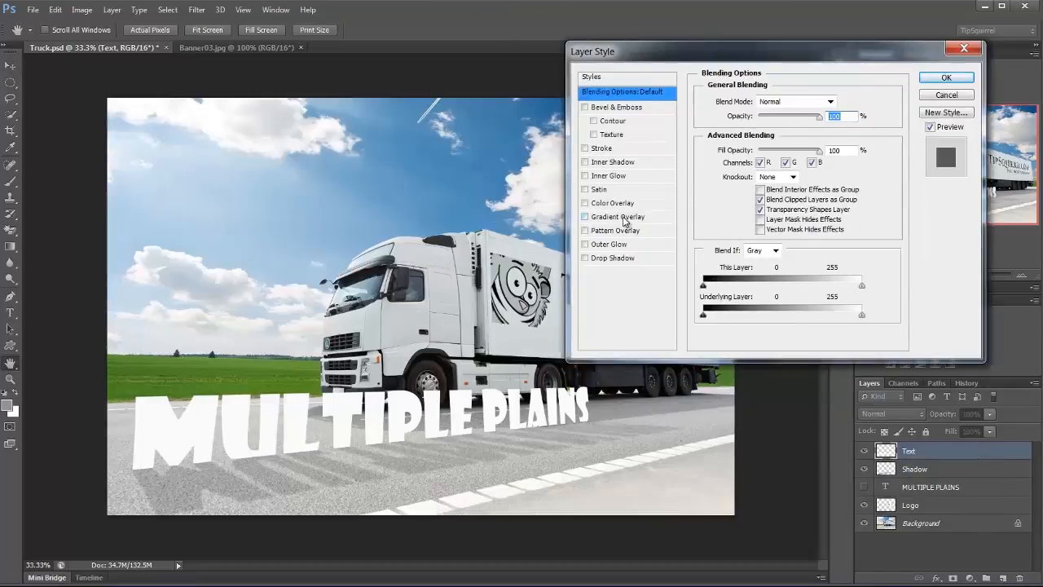
Step: Enable Gradient Overlay on the Text layer and lower its opacity to about 37%
{"action": "left_click", "coordinate": [584, 216]}
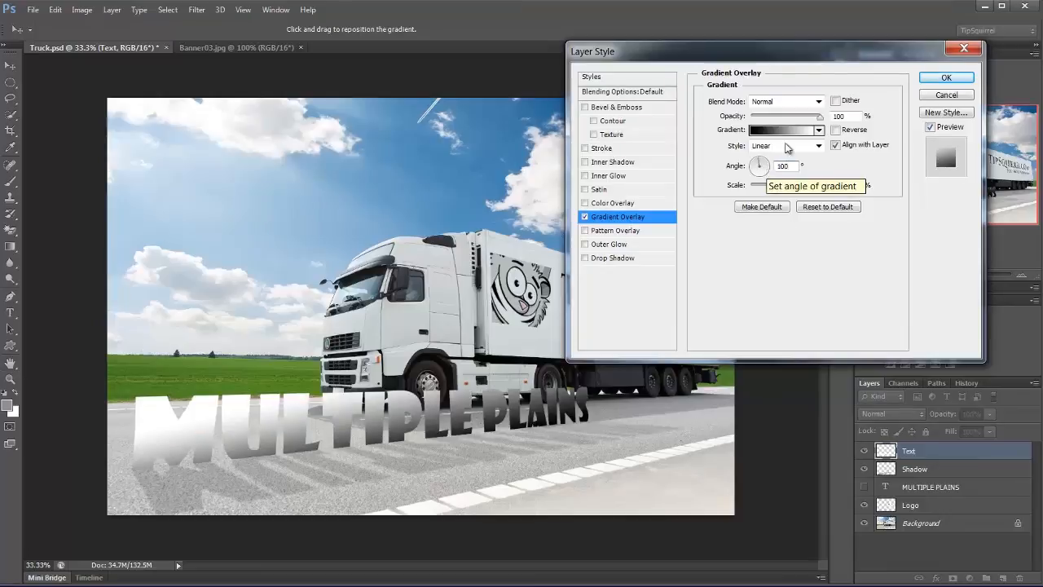
{"action": "left_click_drag", "start_coordinate": [821, 116], "coordinate": [771, 115]}
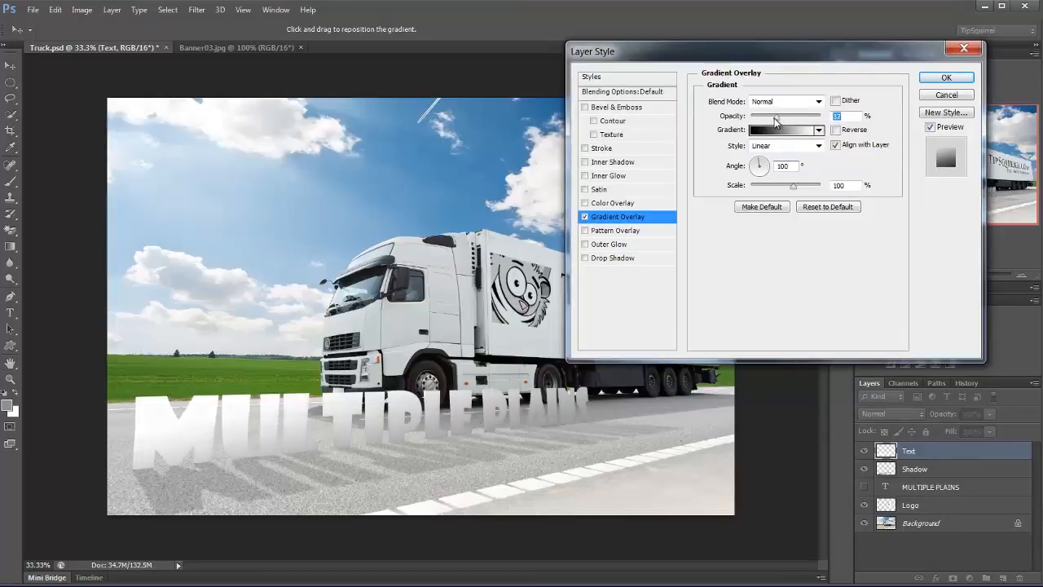